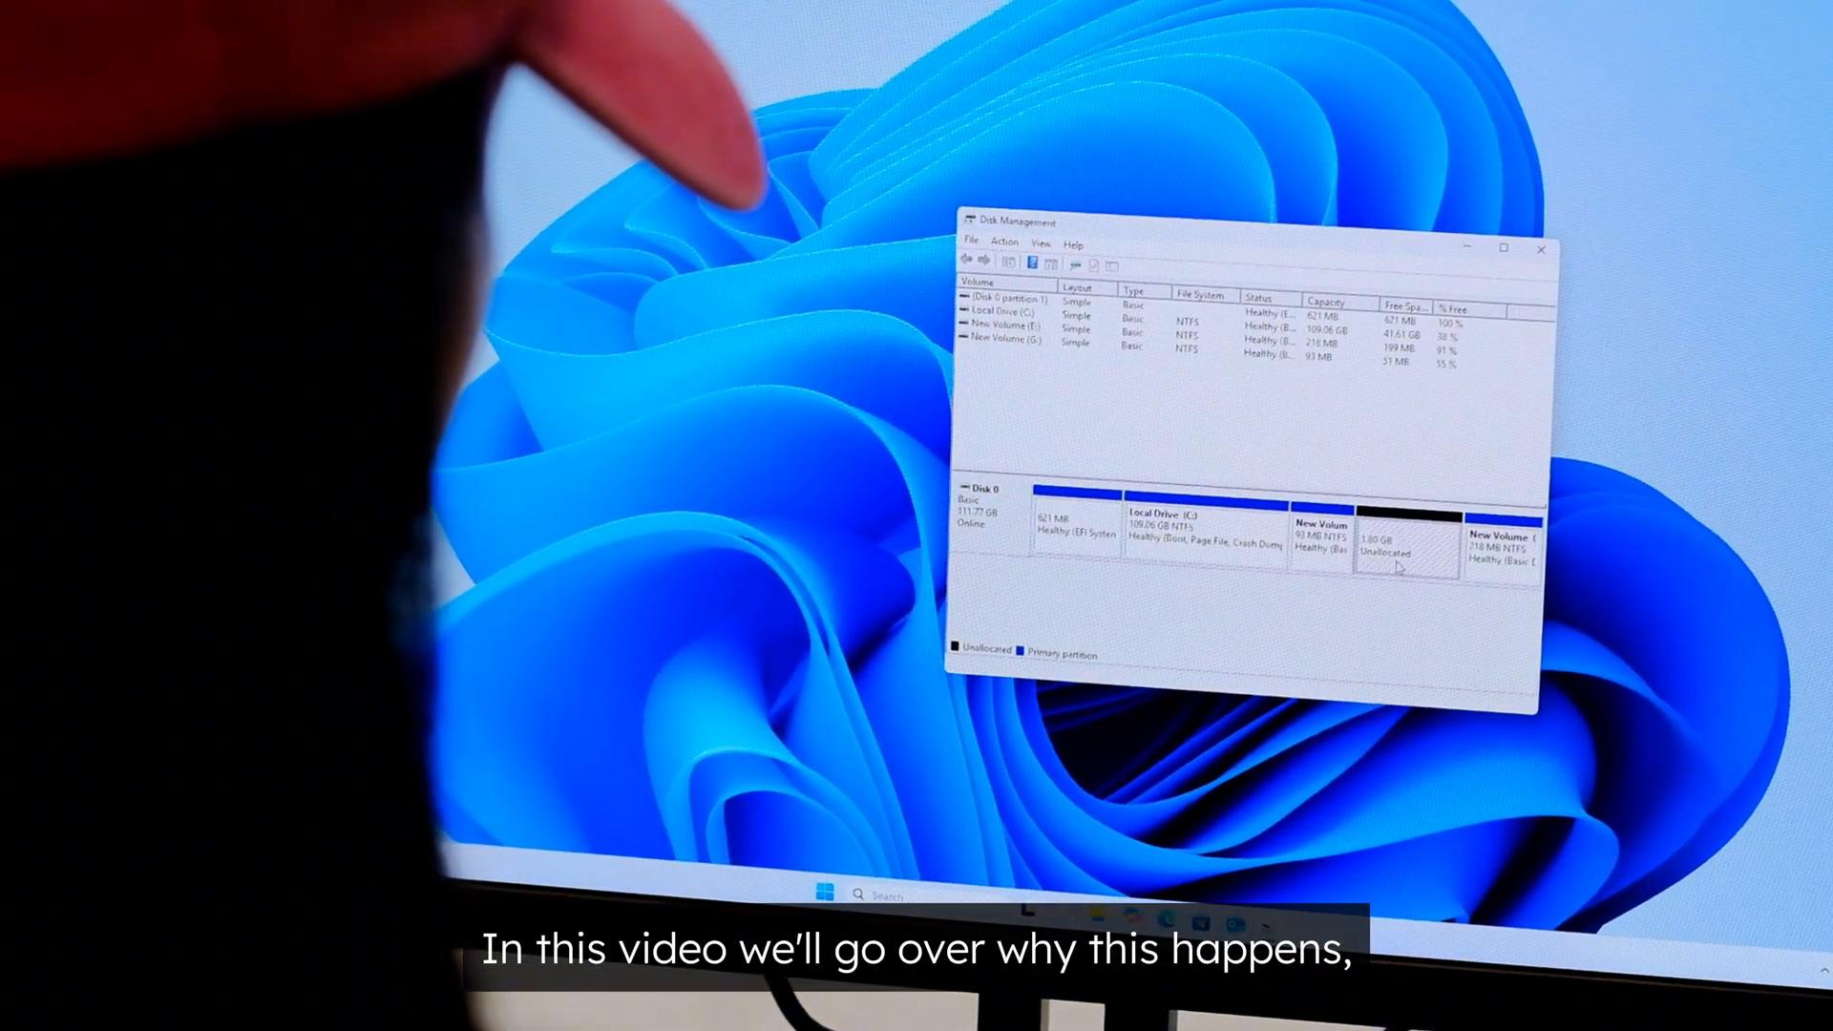
Step: Try extending drive C through the Windows Extend Volume wizard and review the disk layout
right_click(156, 180)
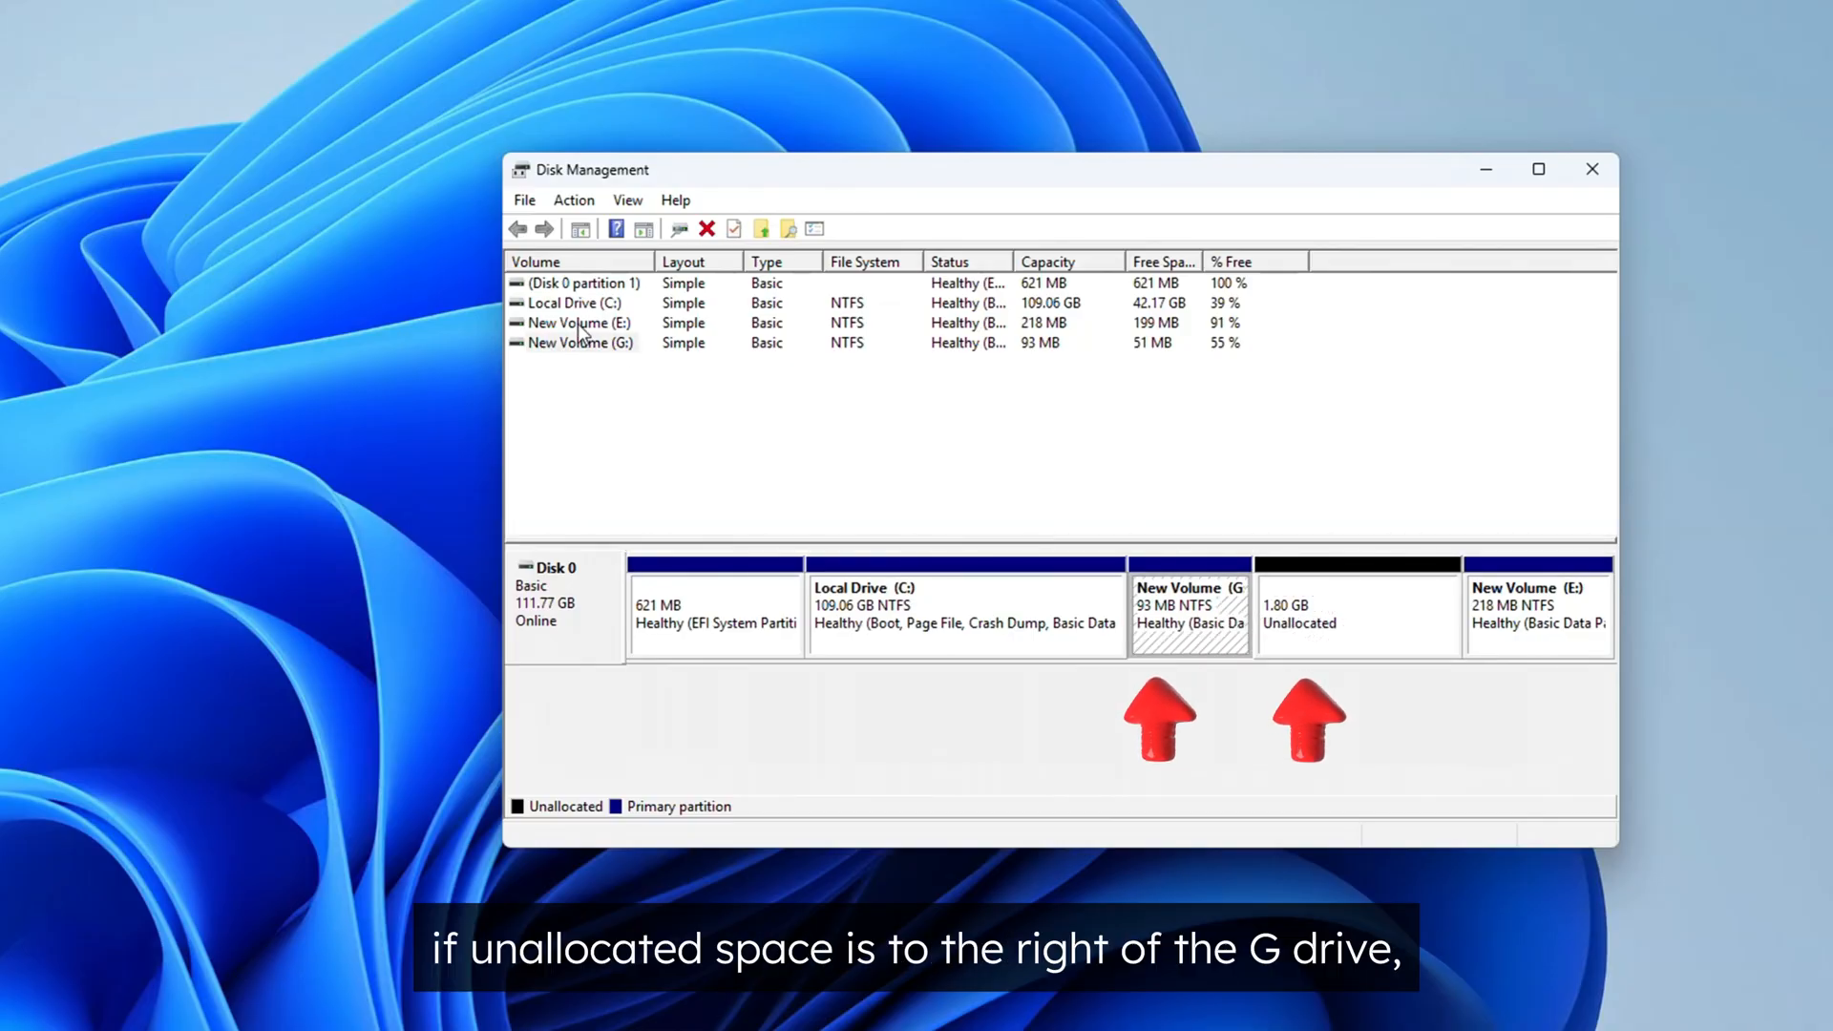
right_click(579, 341)
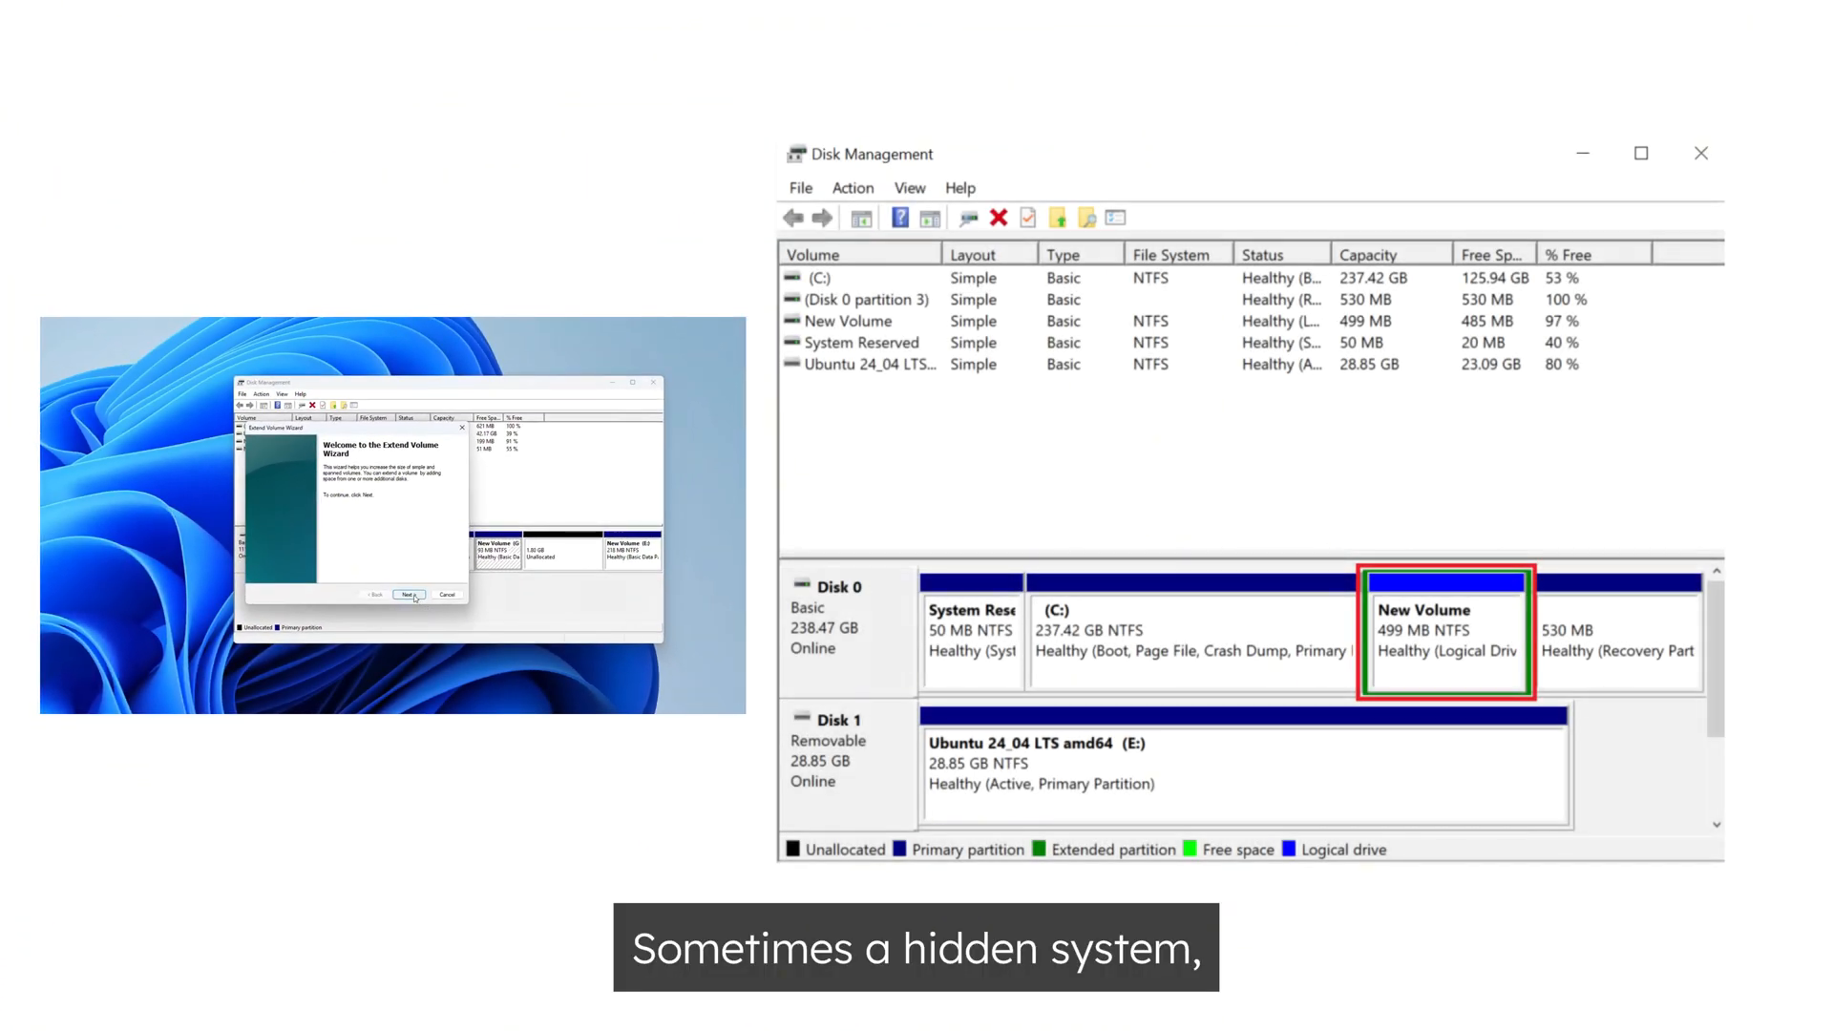
click(409, 594)
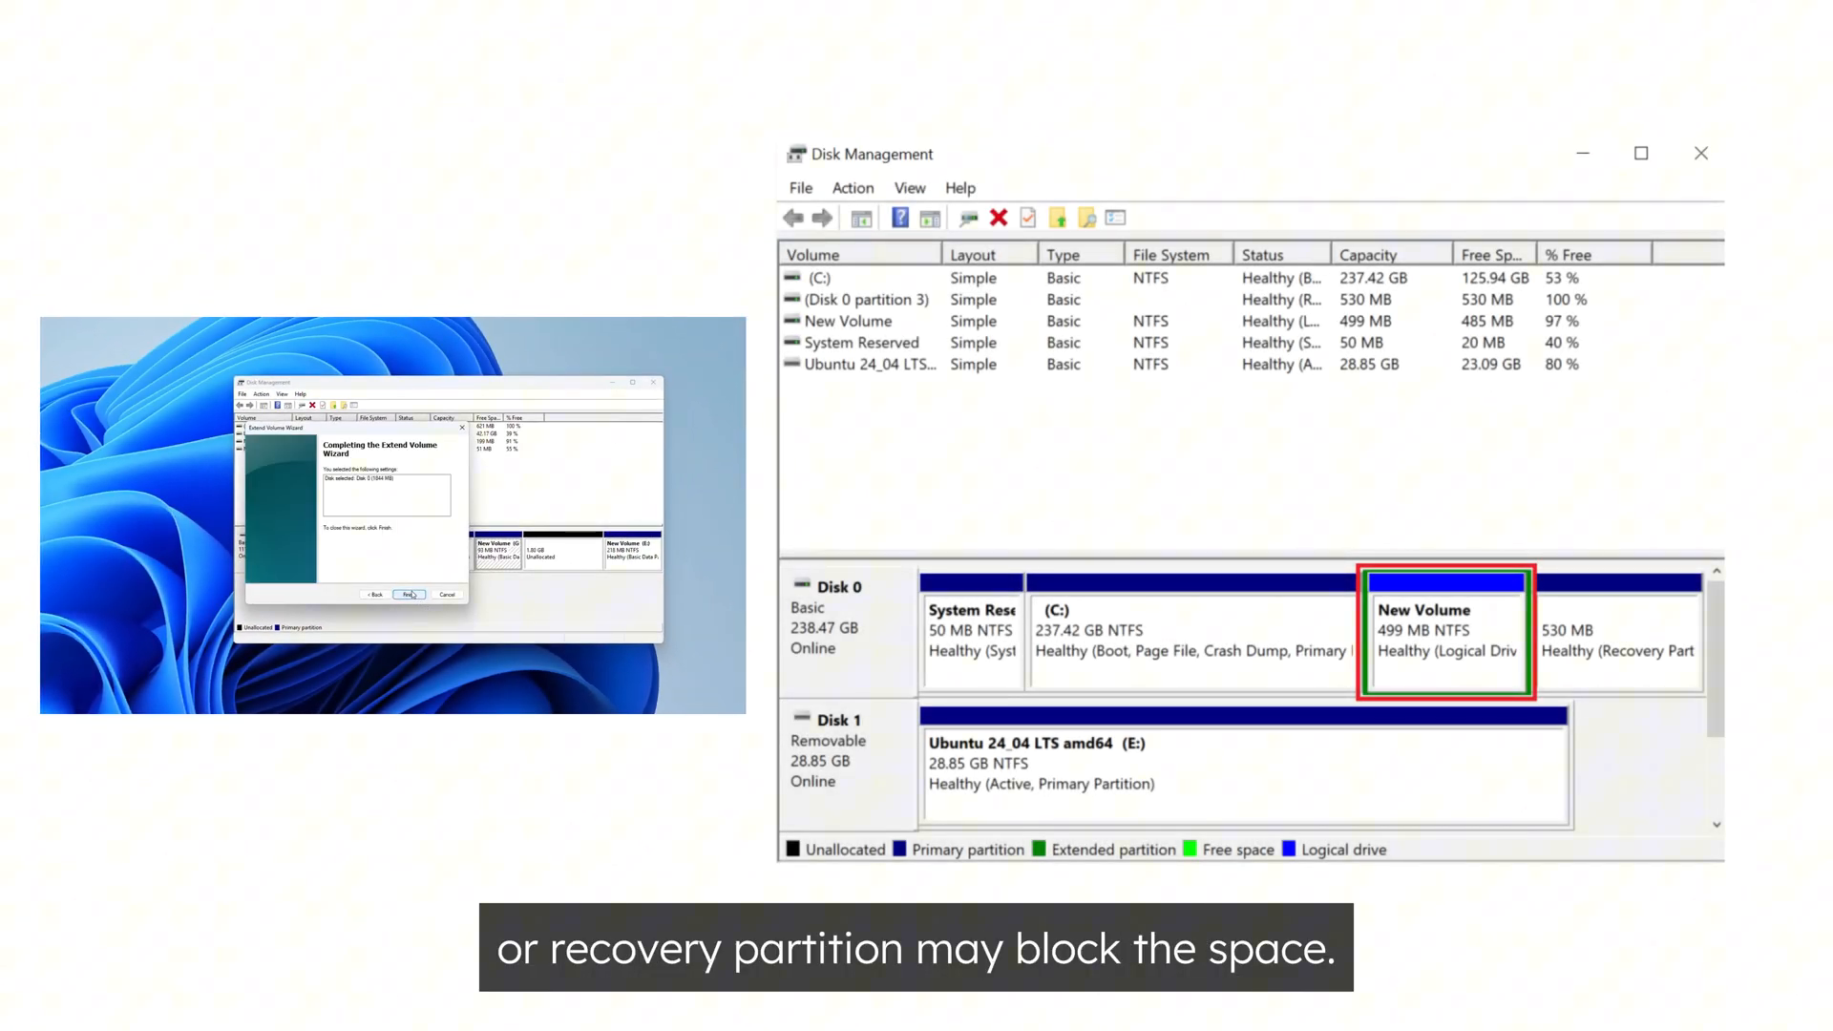
click(409, 594)
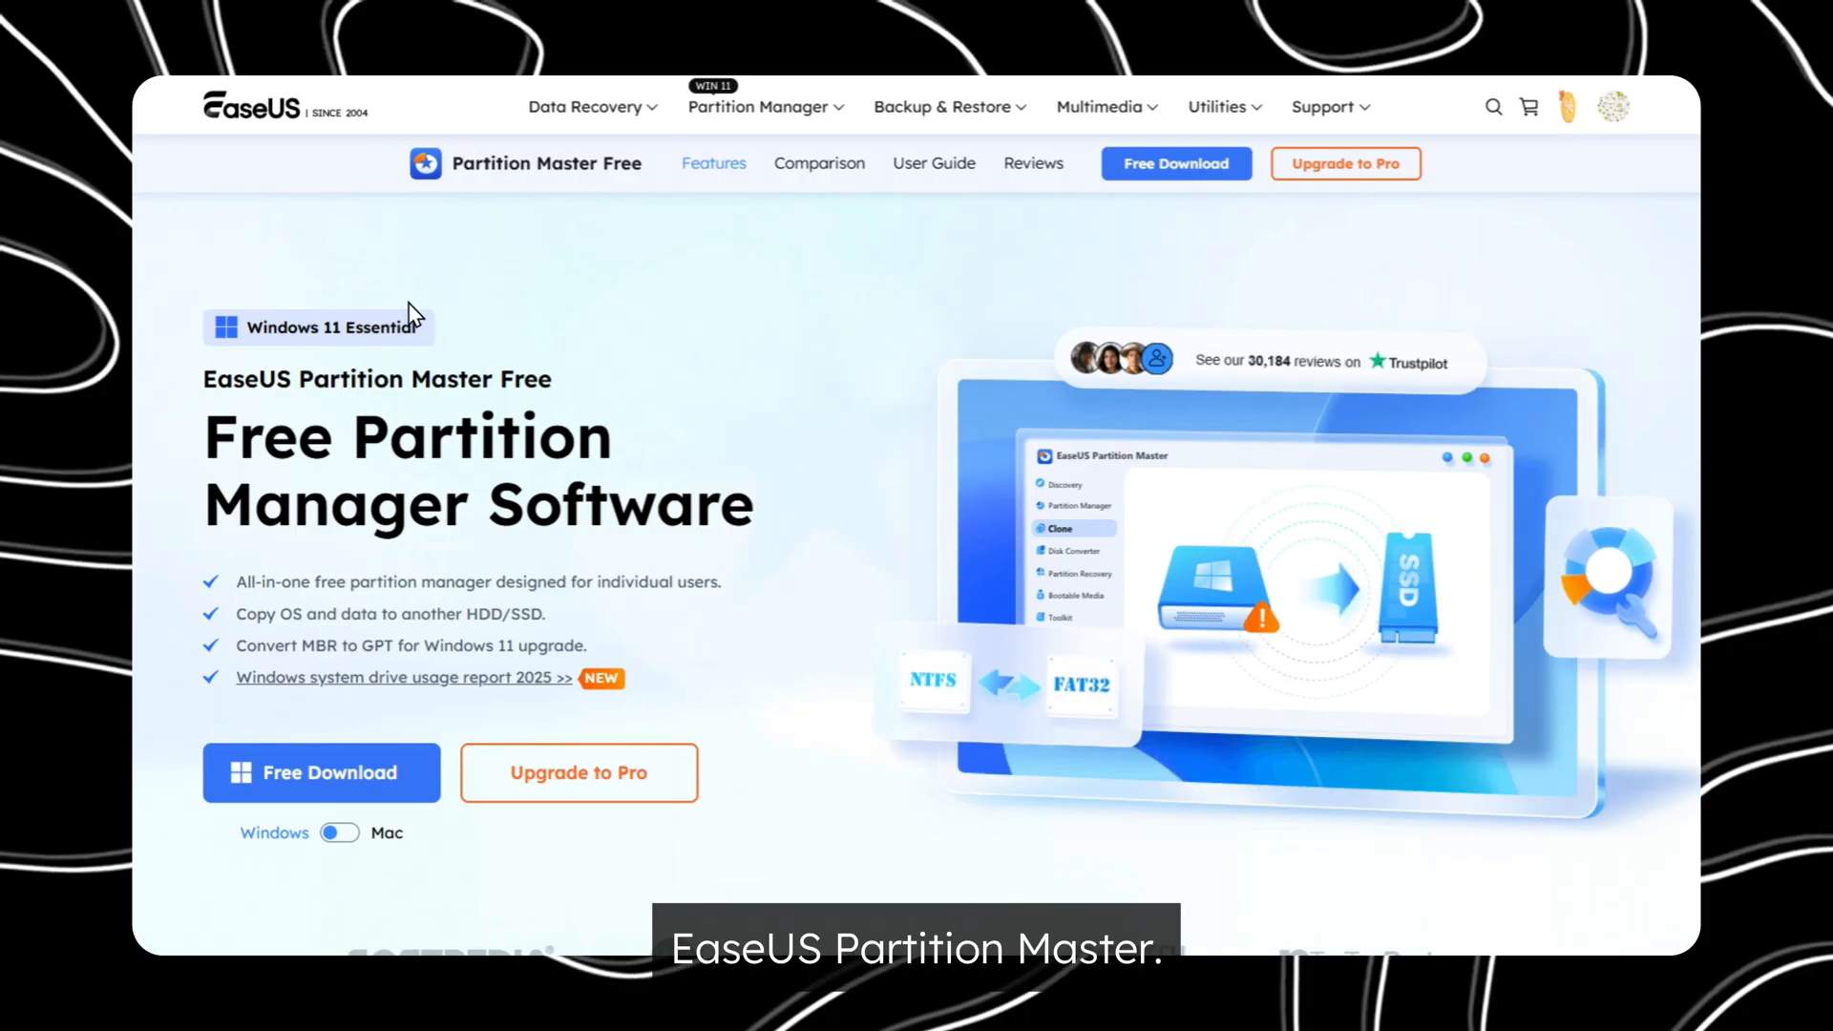
scroll(down, 3)
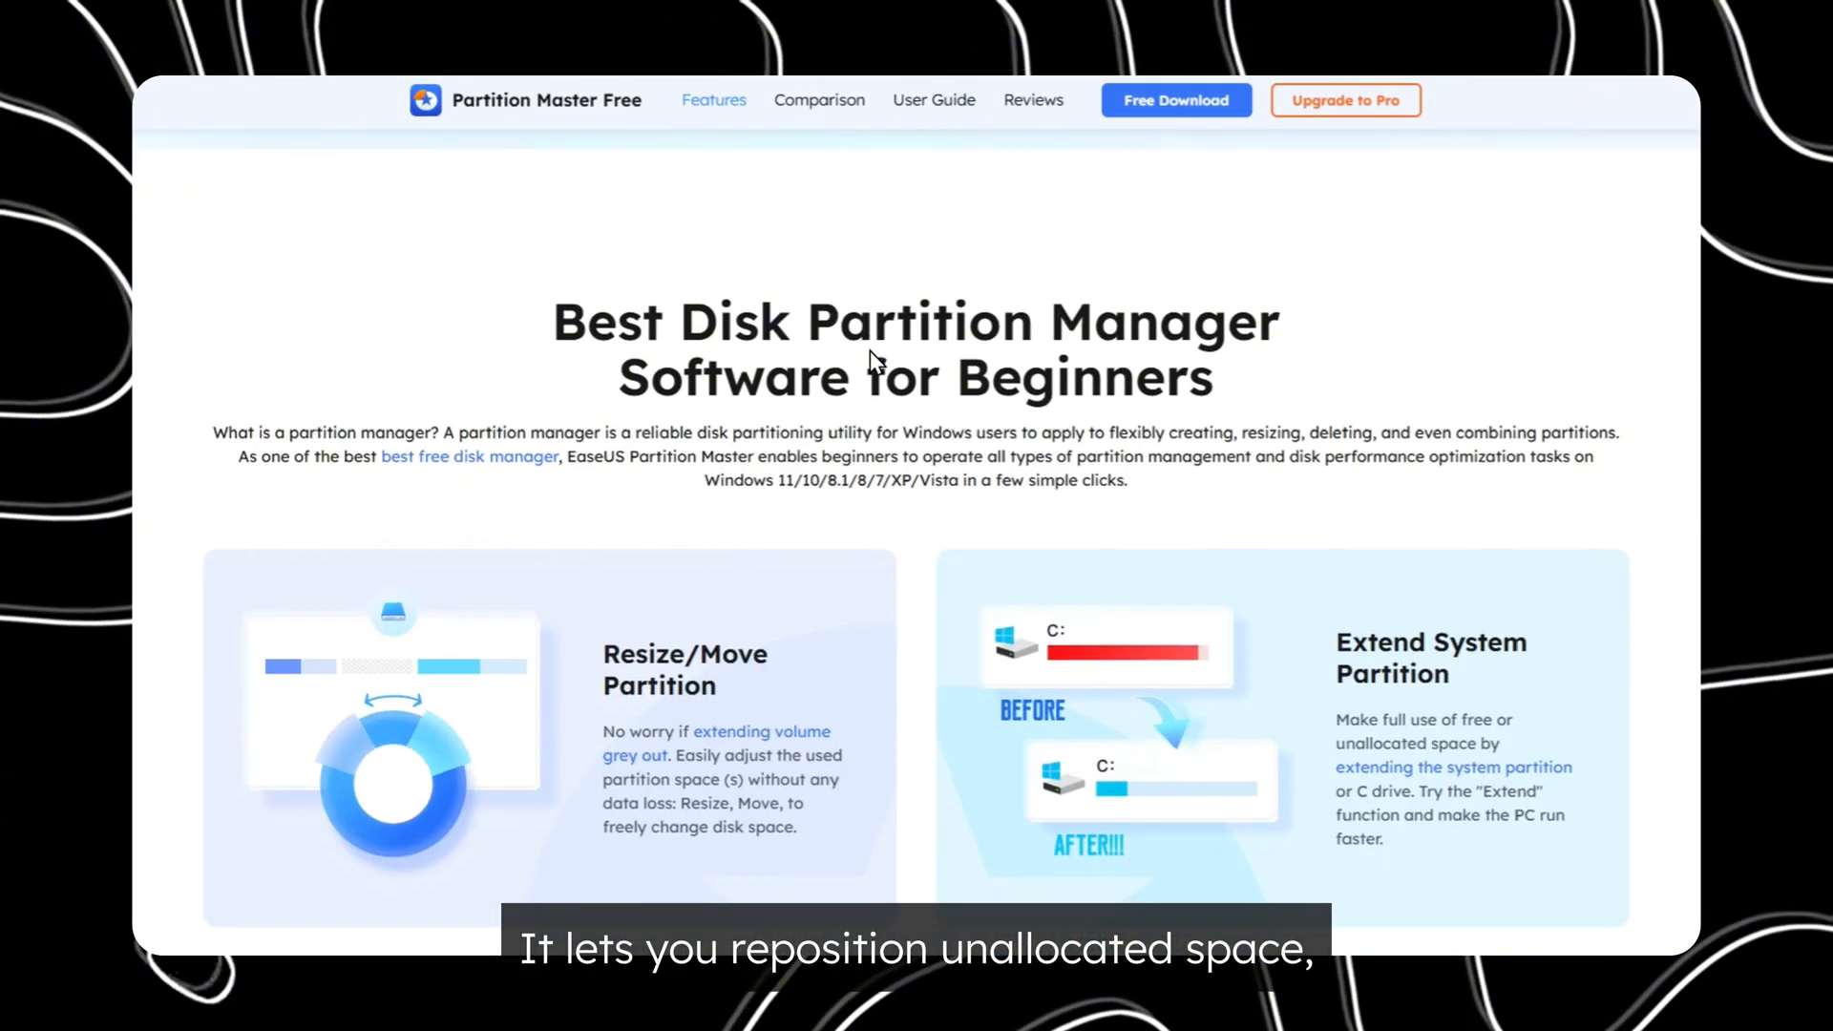
scroll(down, 3)
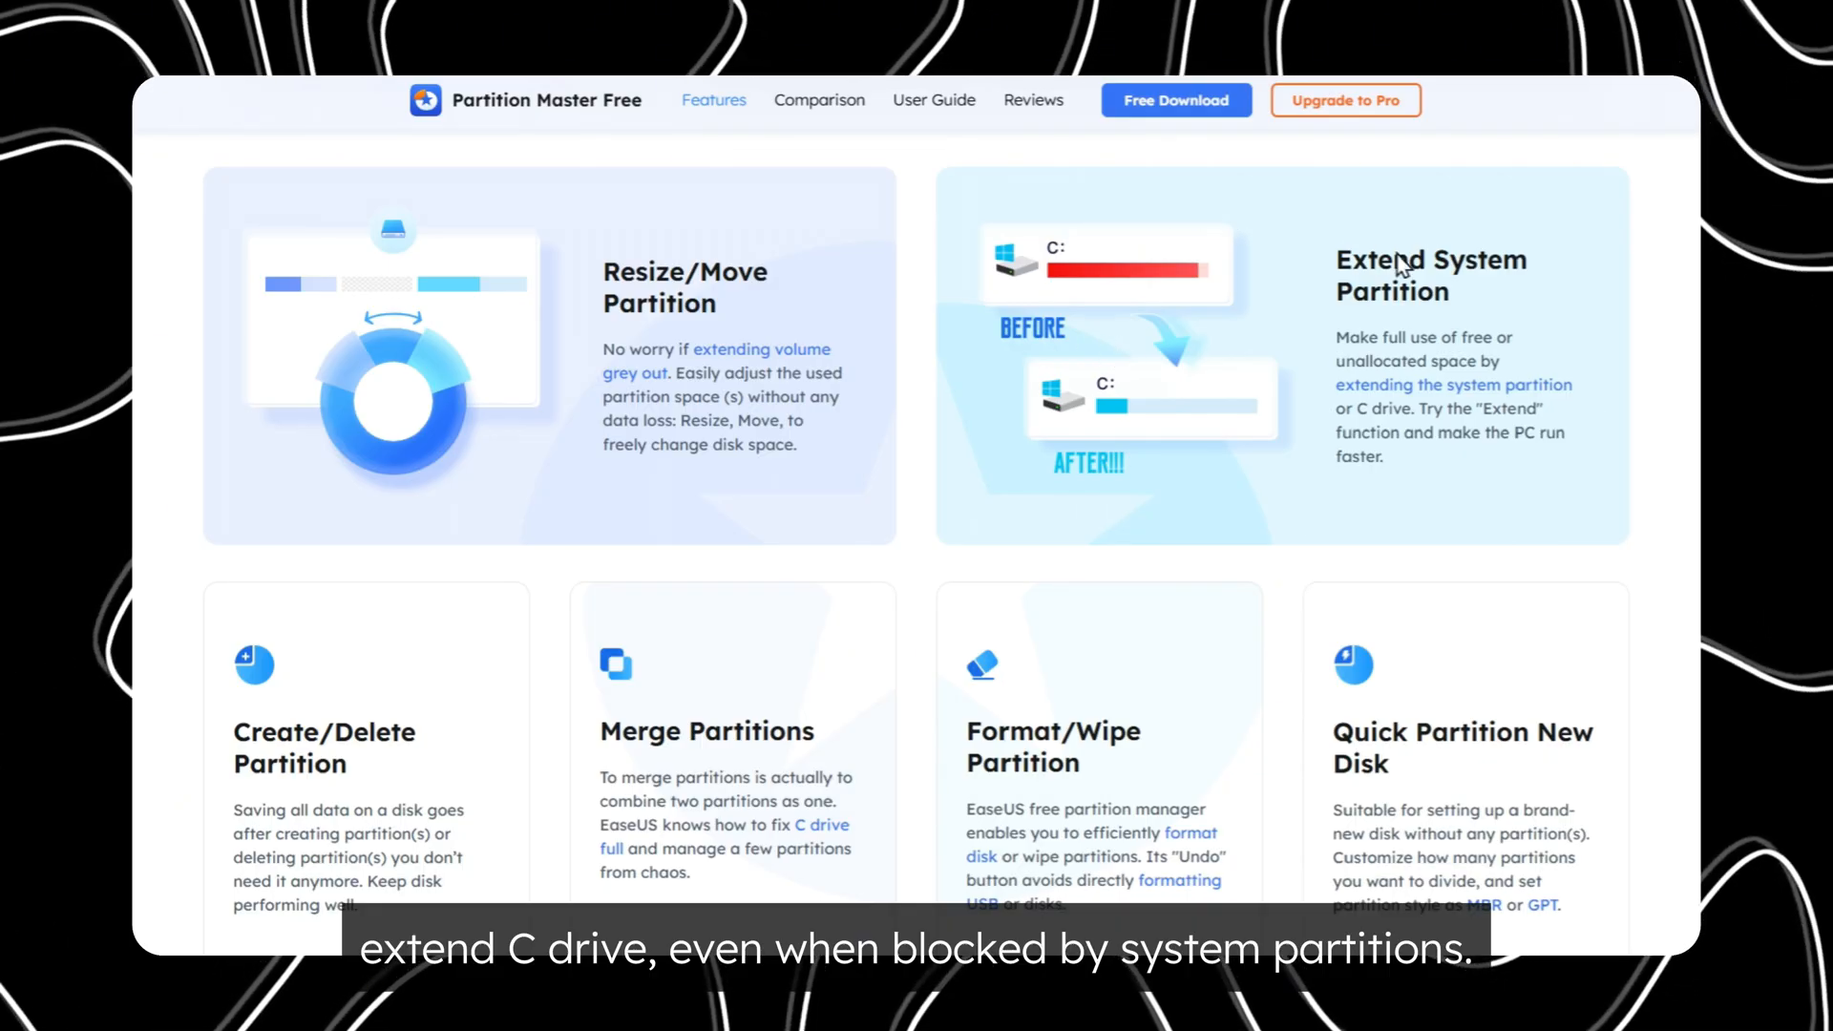
mouse_move(756, 479)
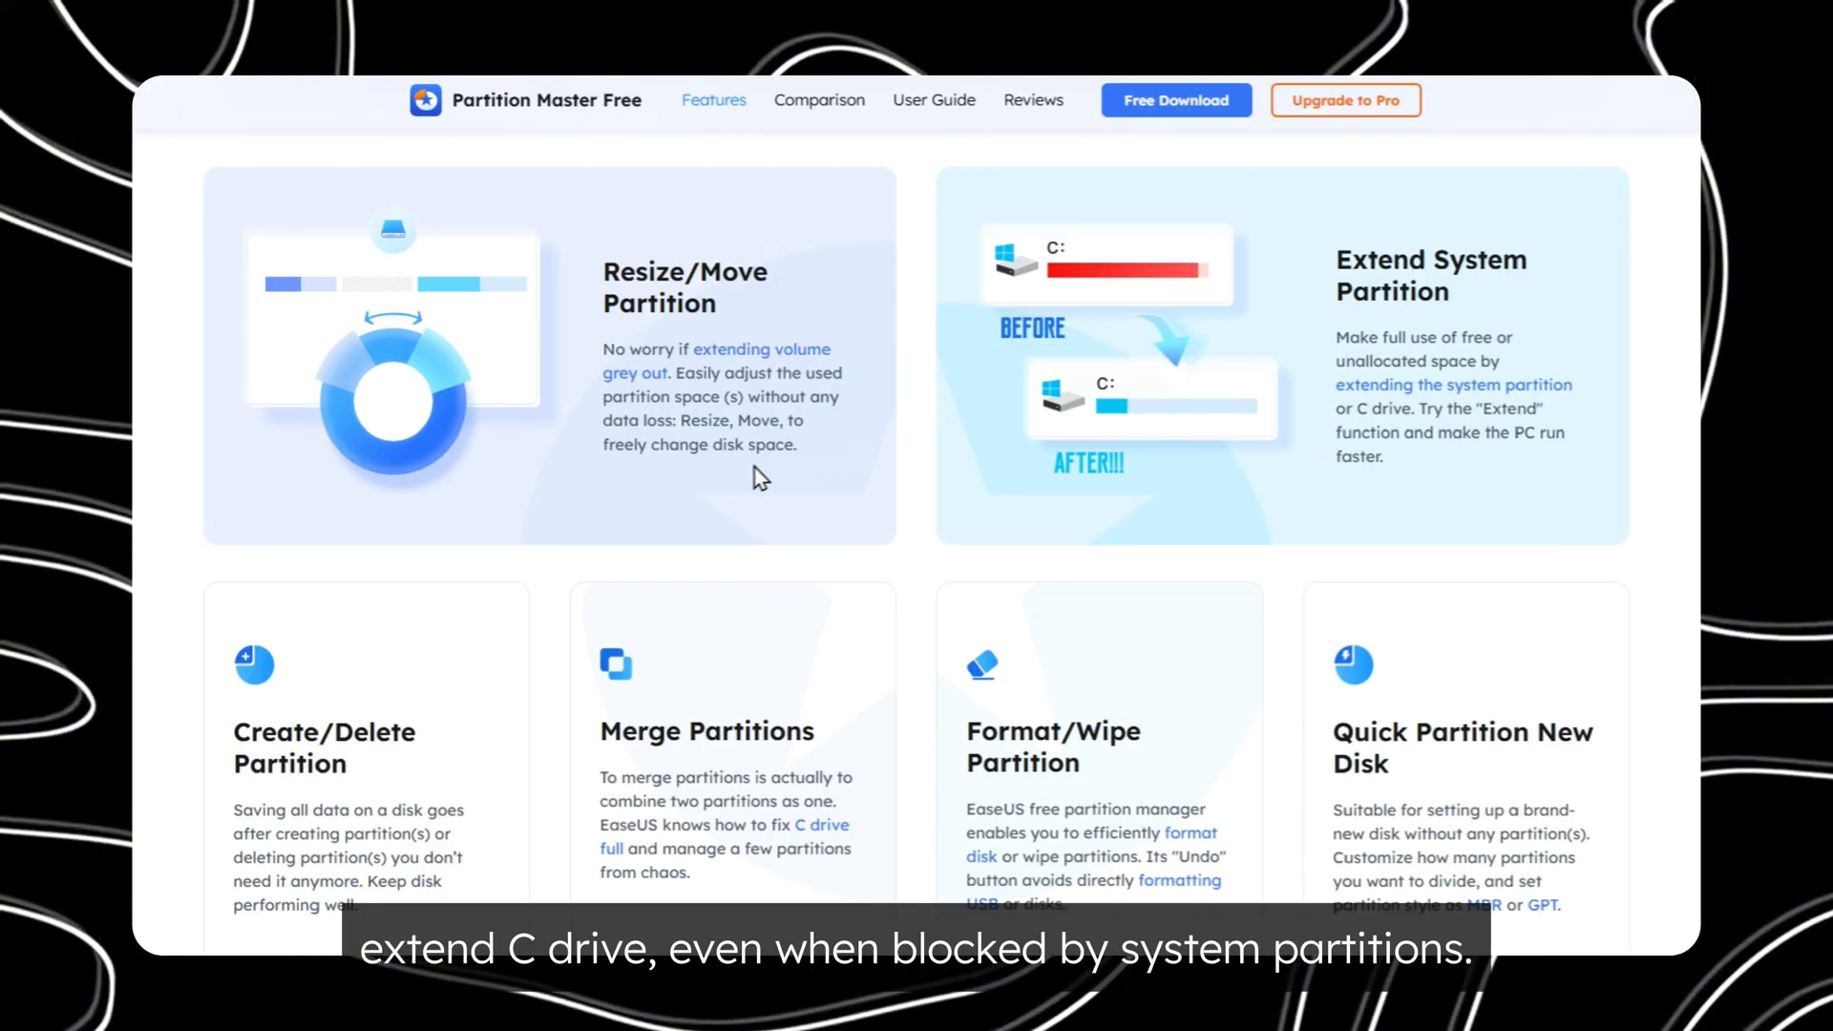
scroll(down, 3)
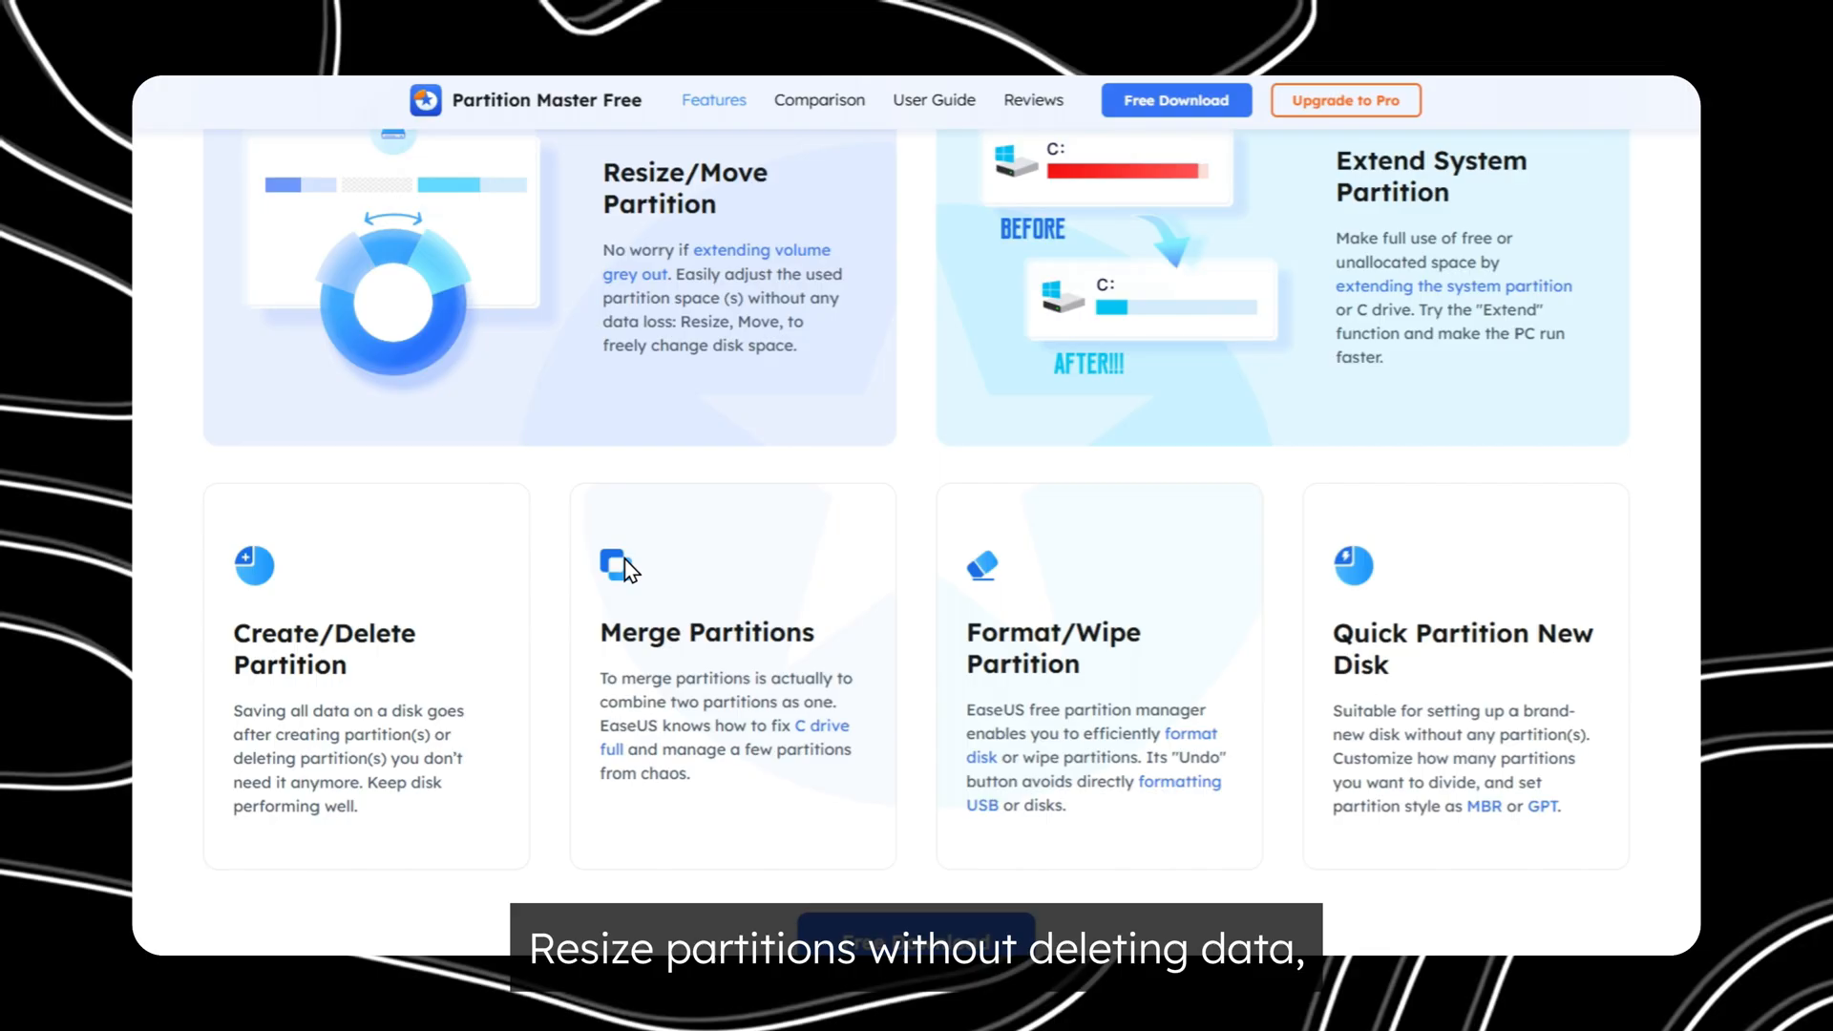
scroll(down, 3)
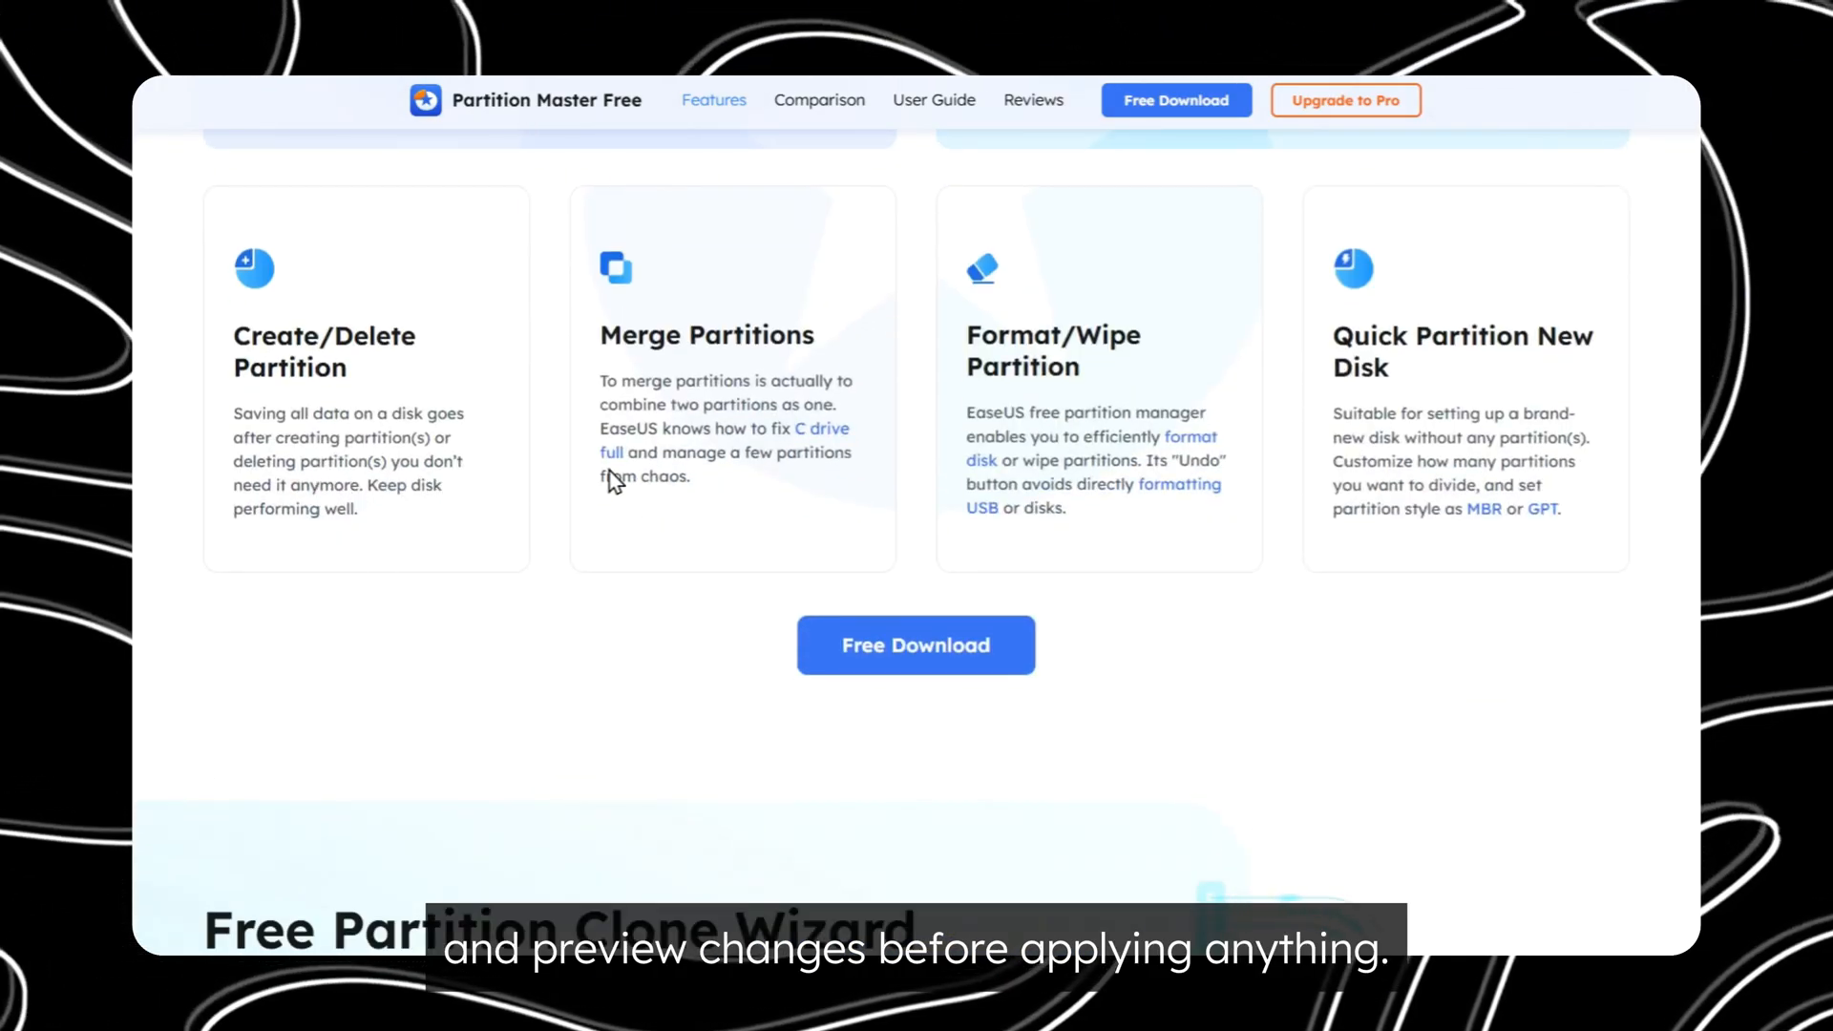
scroll(down, 3)
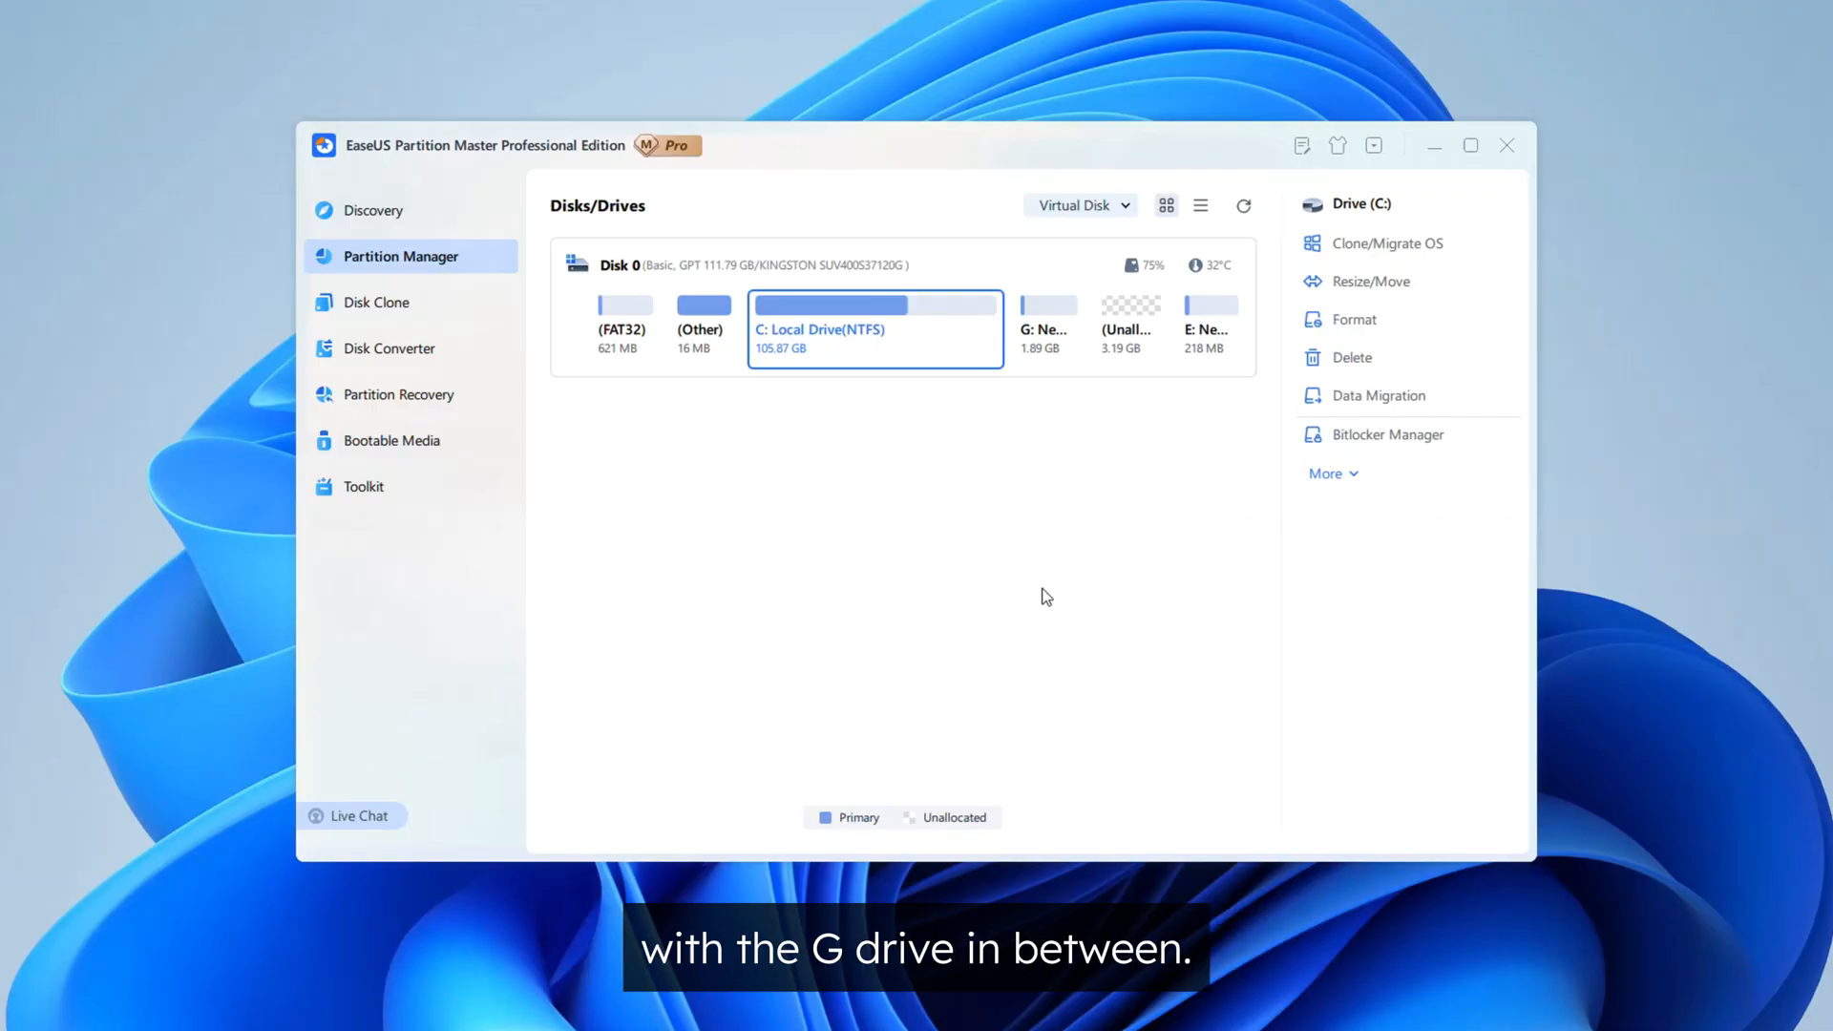
mouse_move(1092, 569)
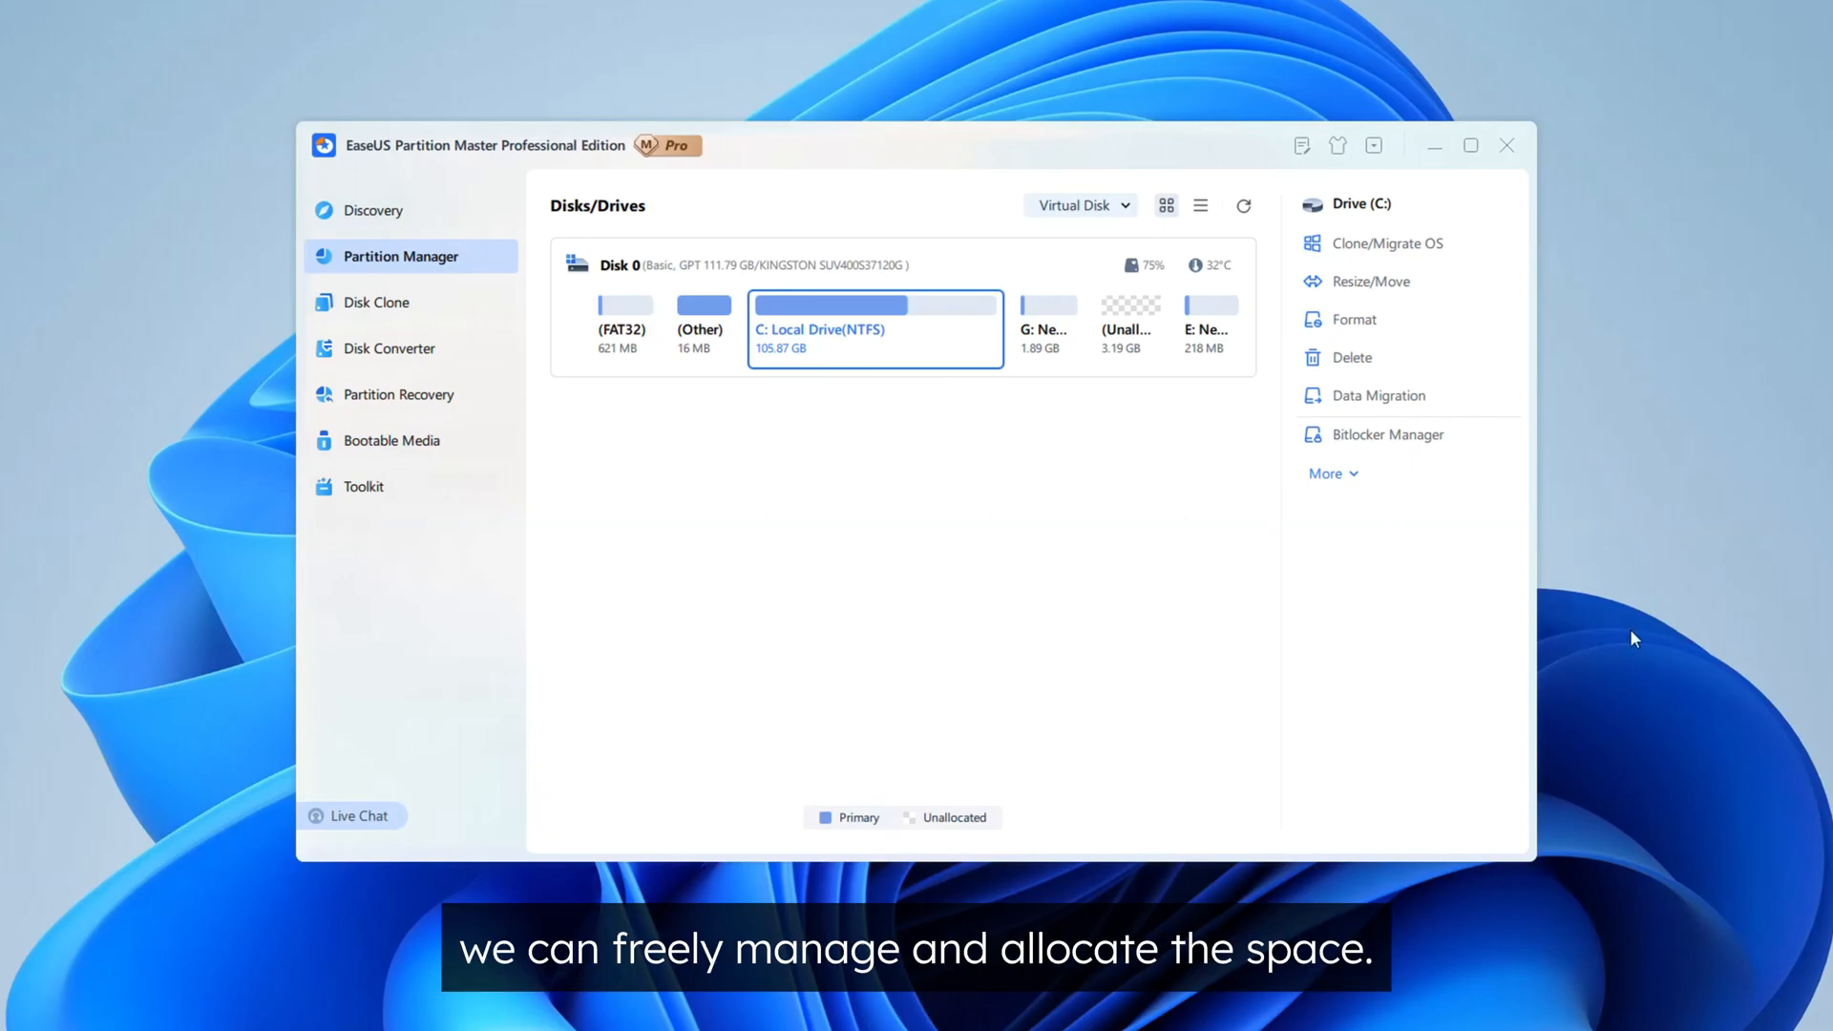
mouse_move(1542, 340)
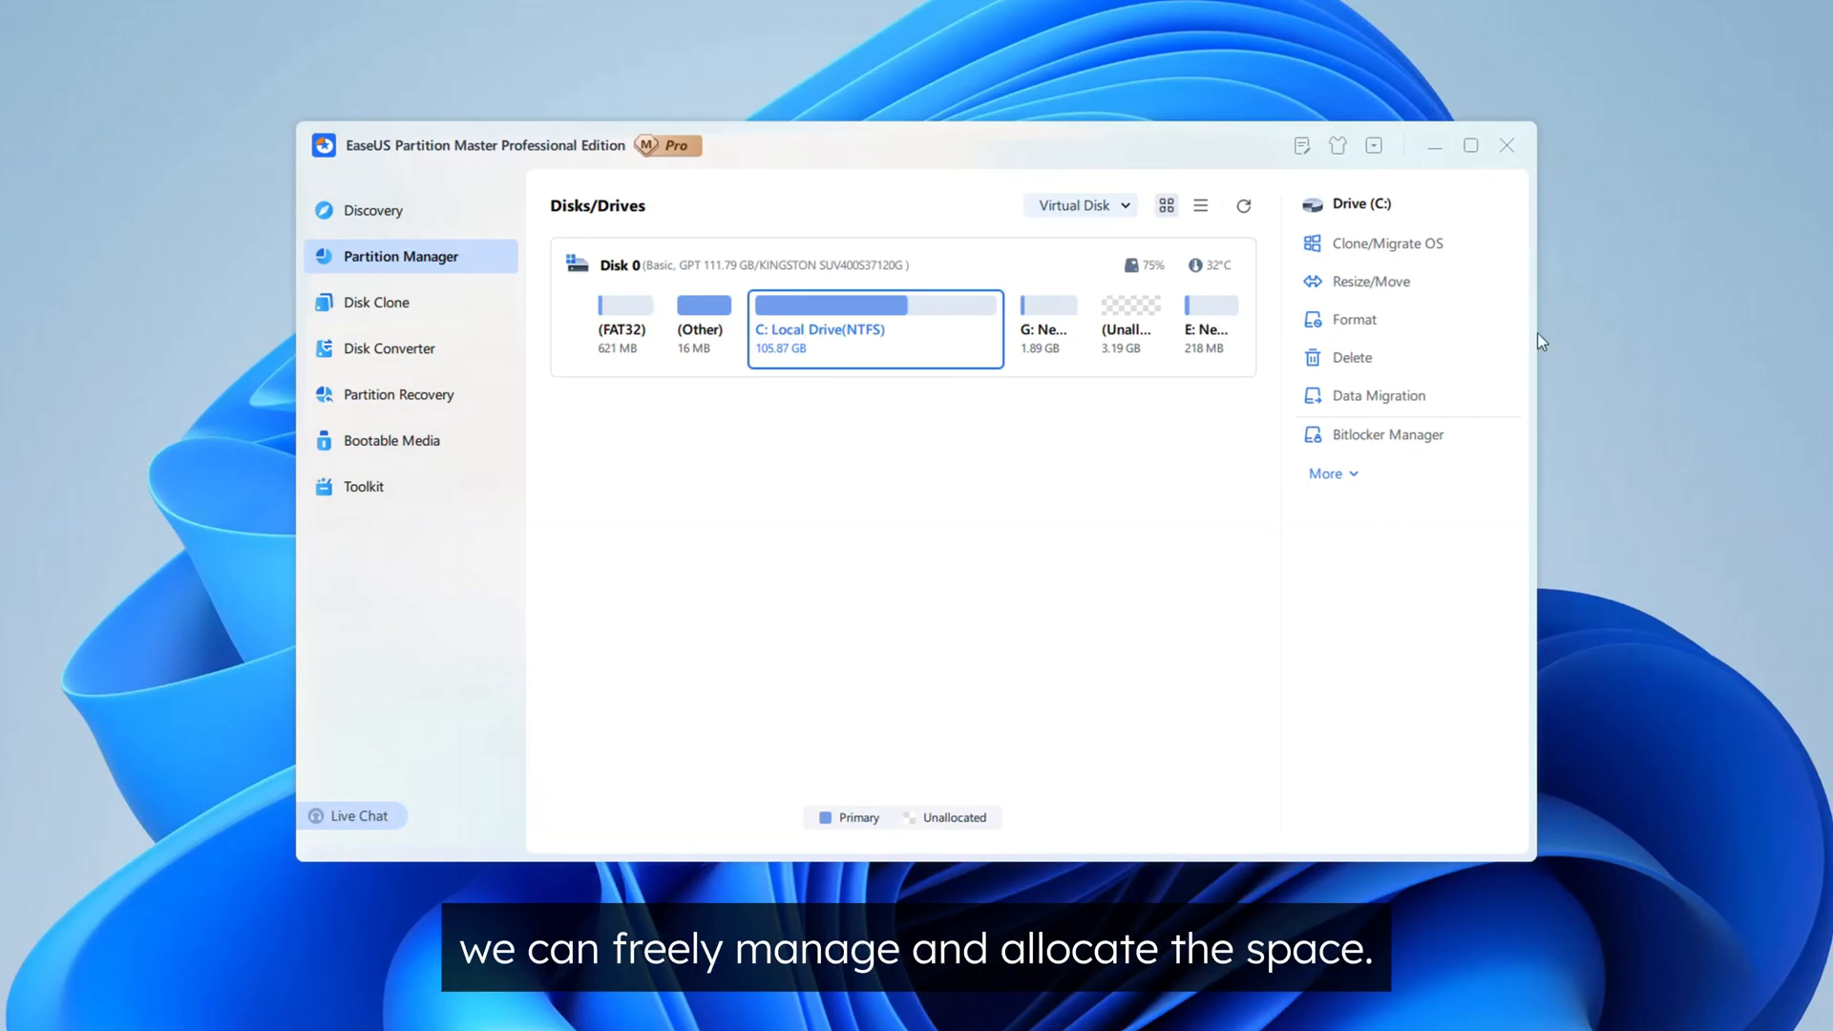
Step: Resize drive C to fill all unallocated space, growing it from 105.87 GB to 109.06 GB
click(1370, 283)
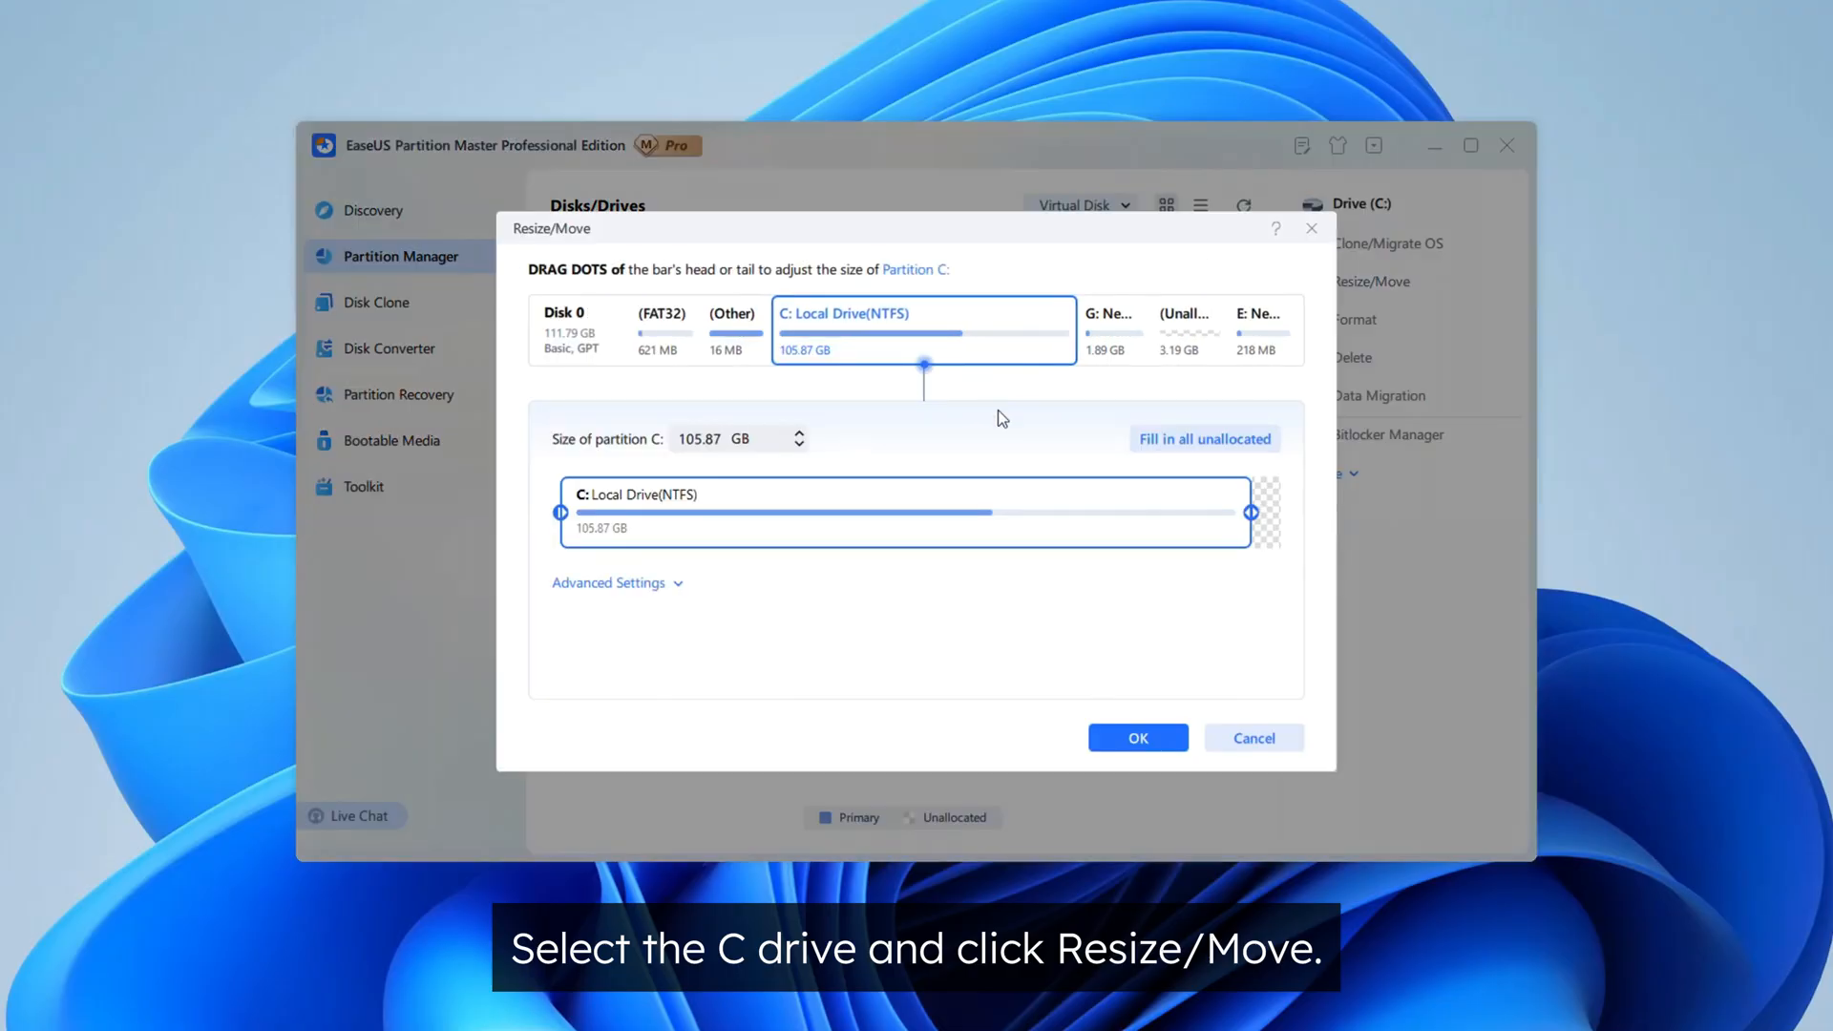
click(1205, 439)
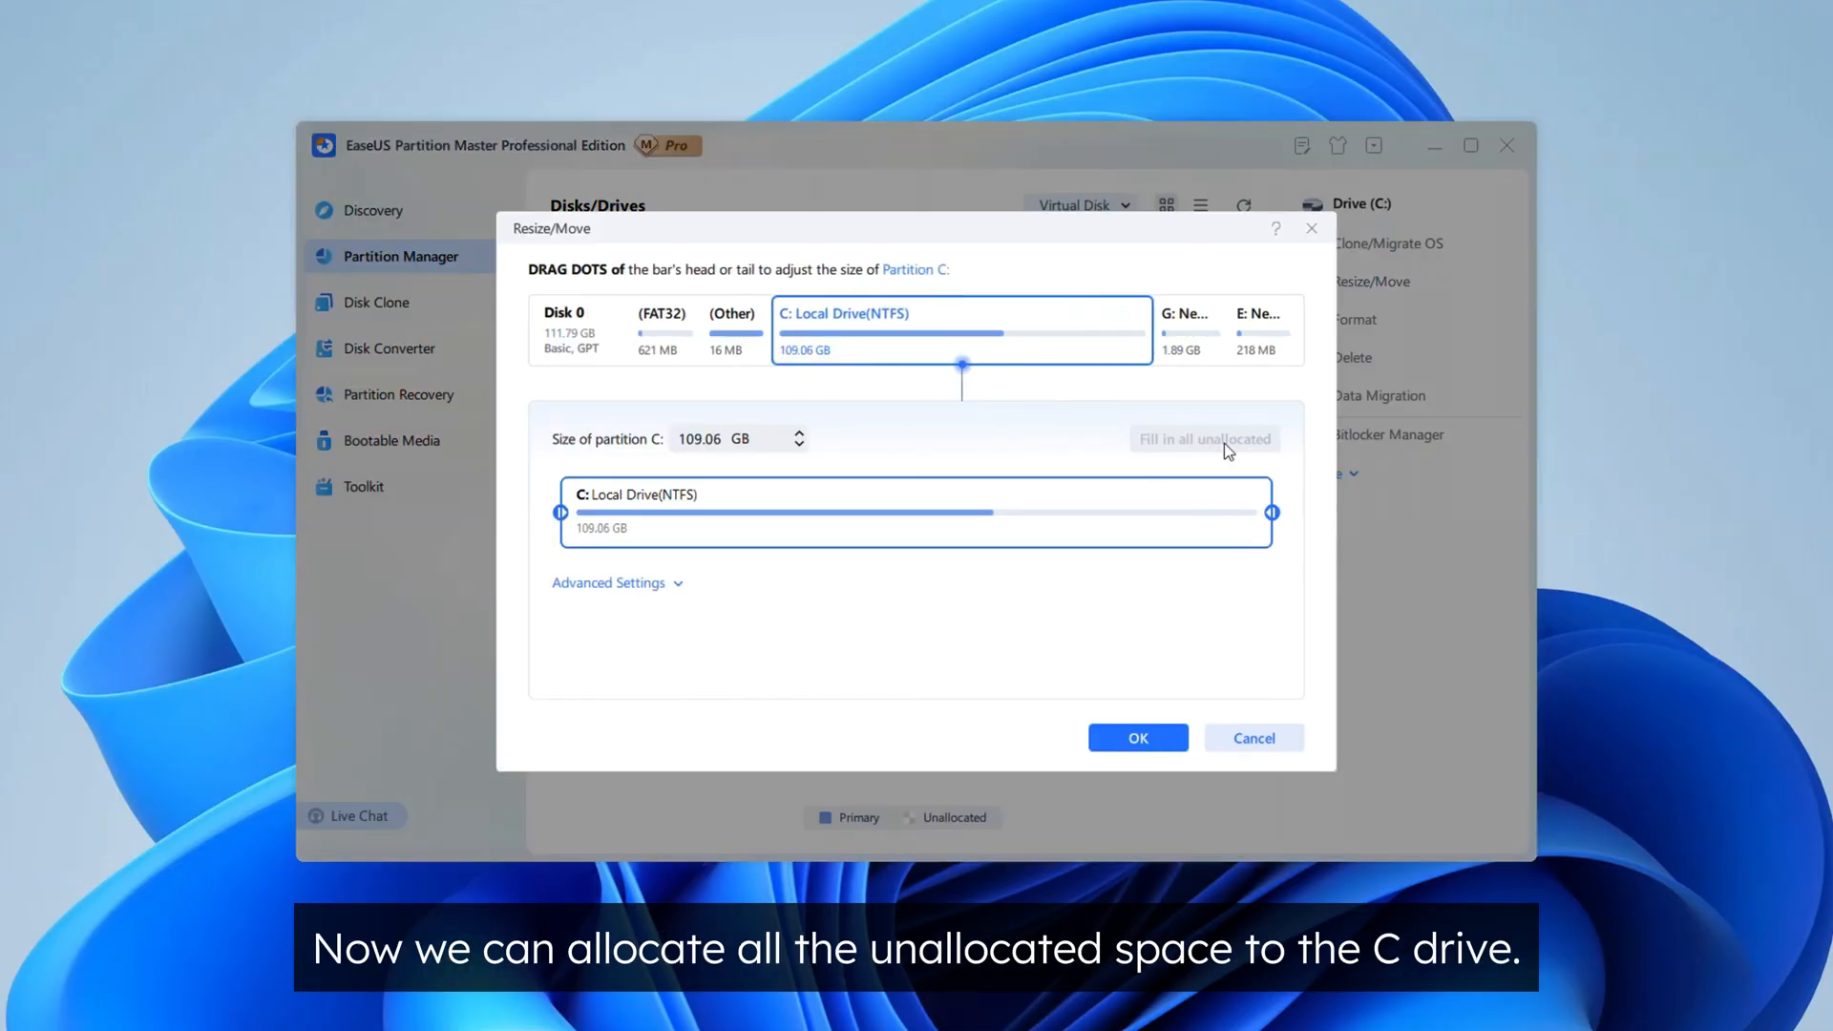
click(1138, 737)
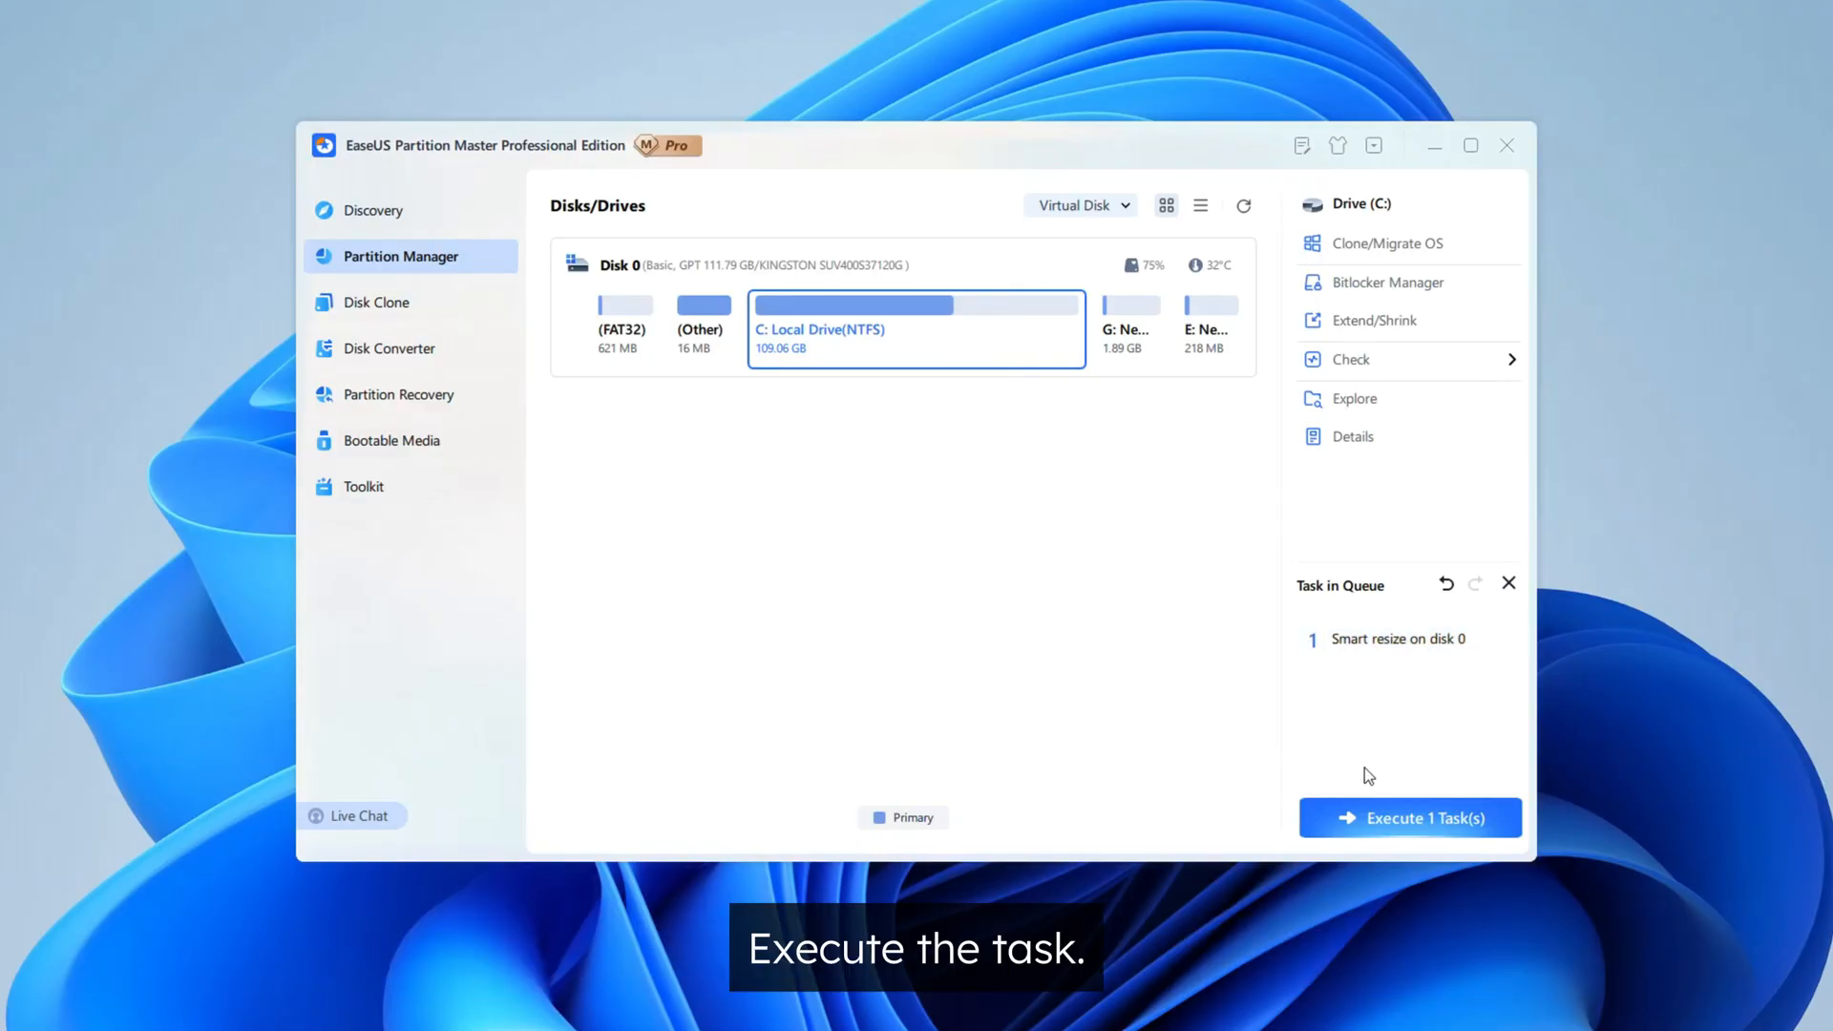
Step: Execute and apply the queued smart resize, then acknowledge the completion report
click(1409, 817)
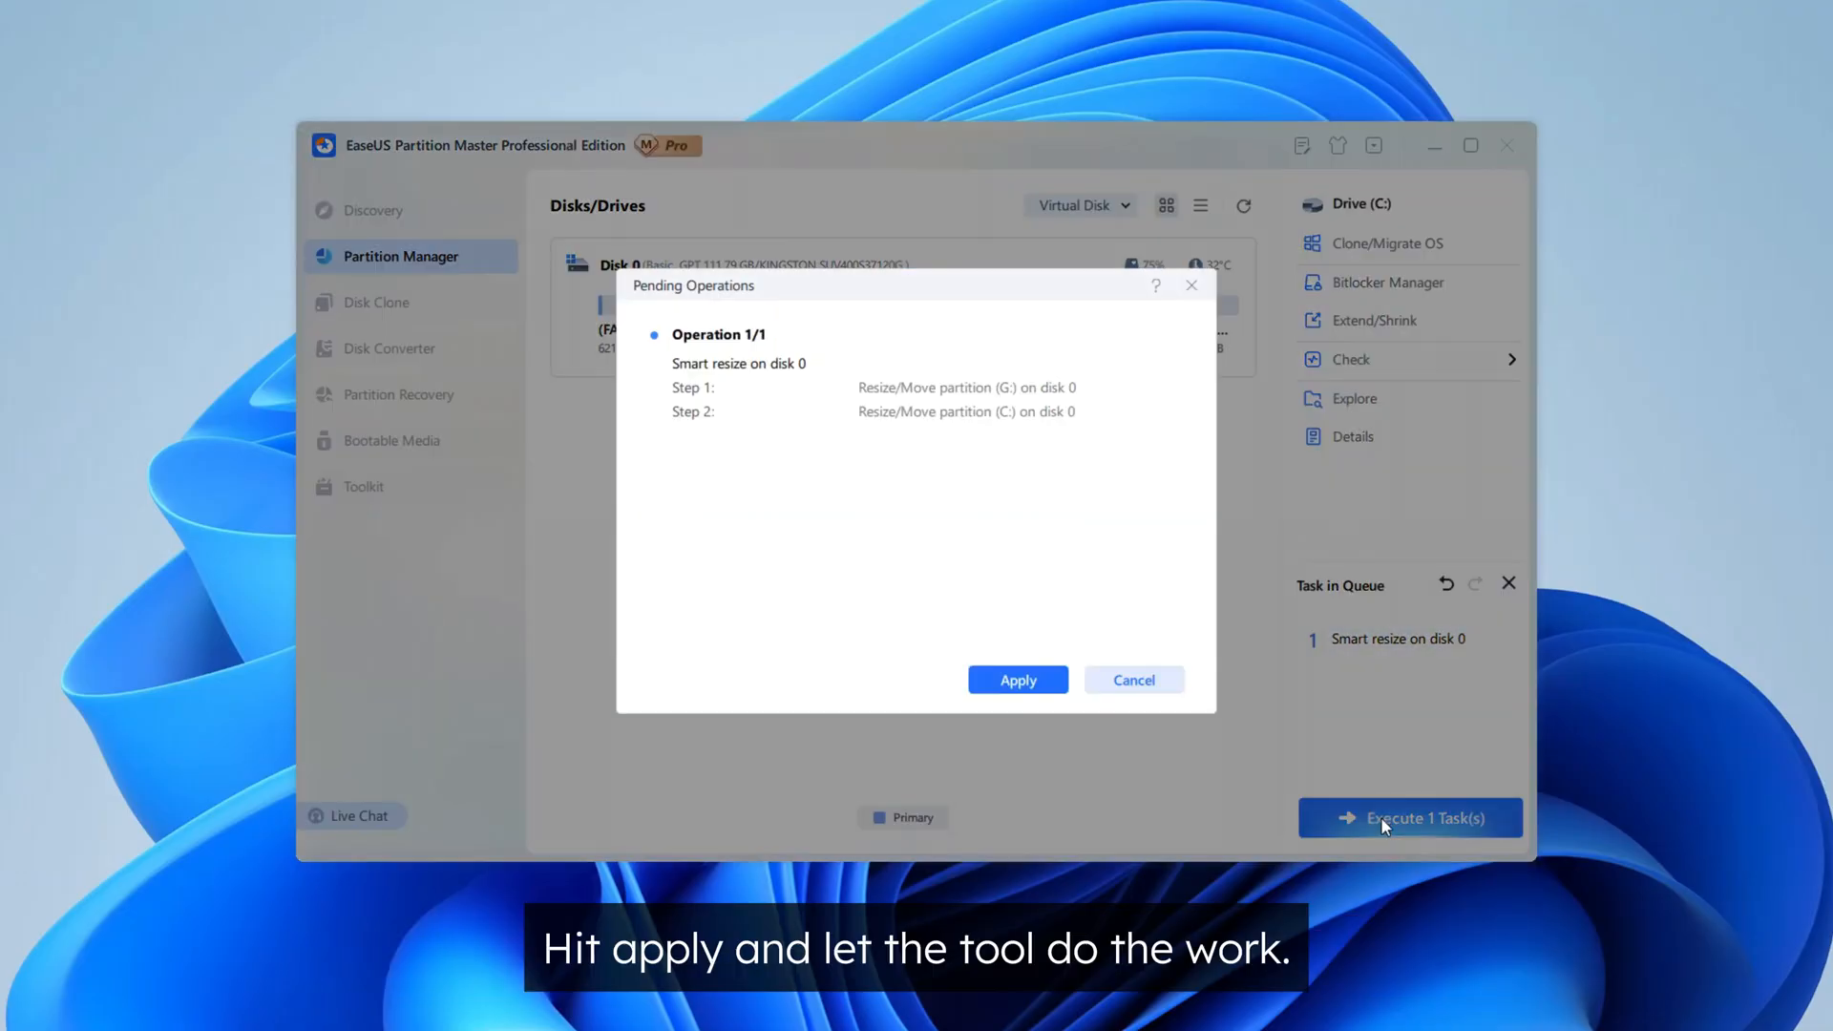
click(1018, 680)
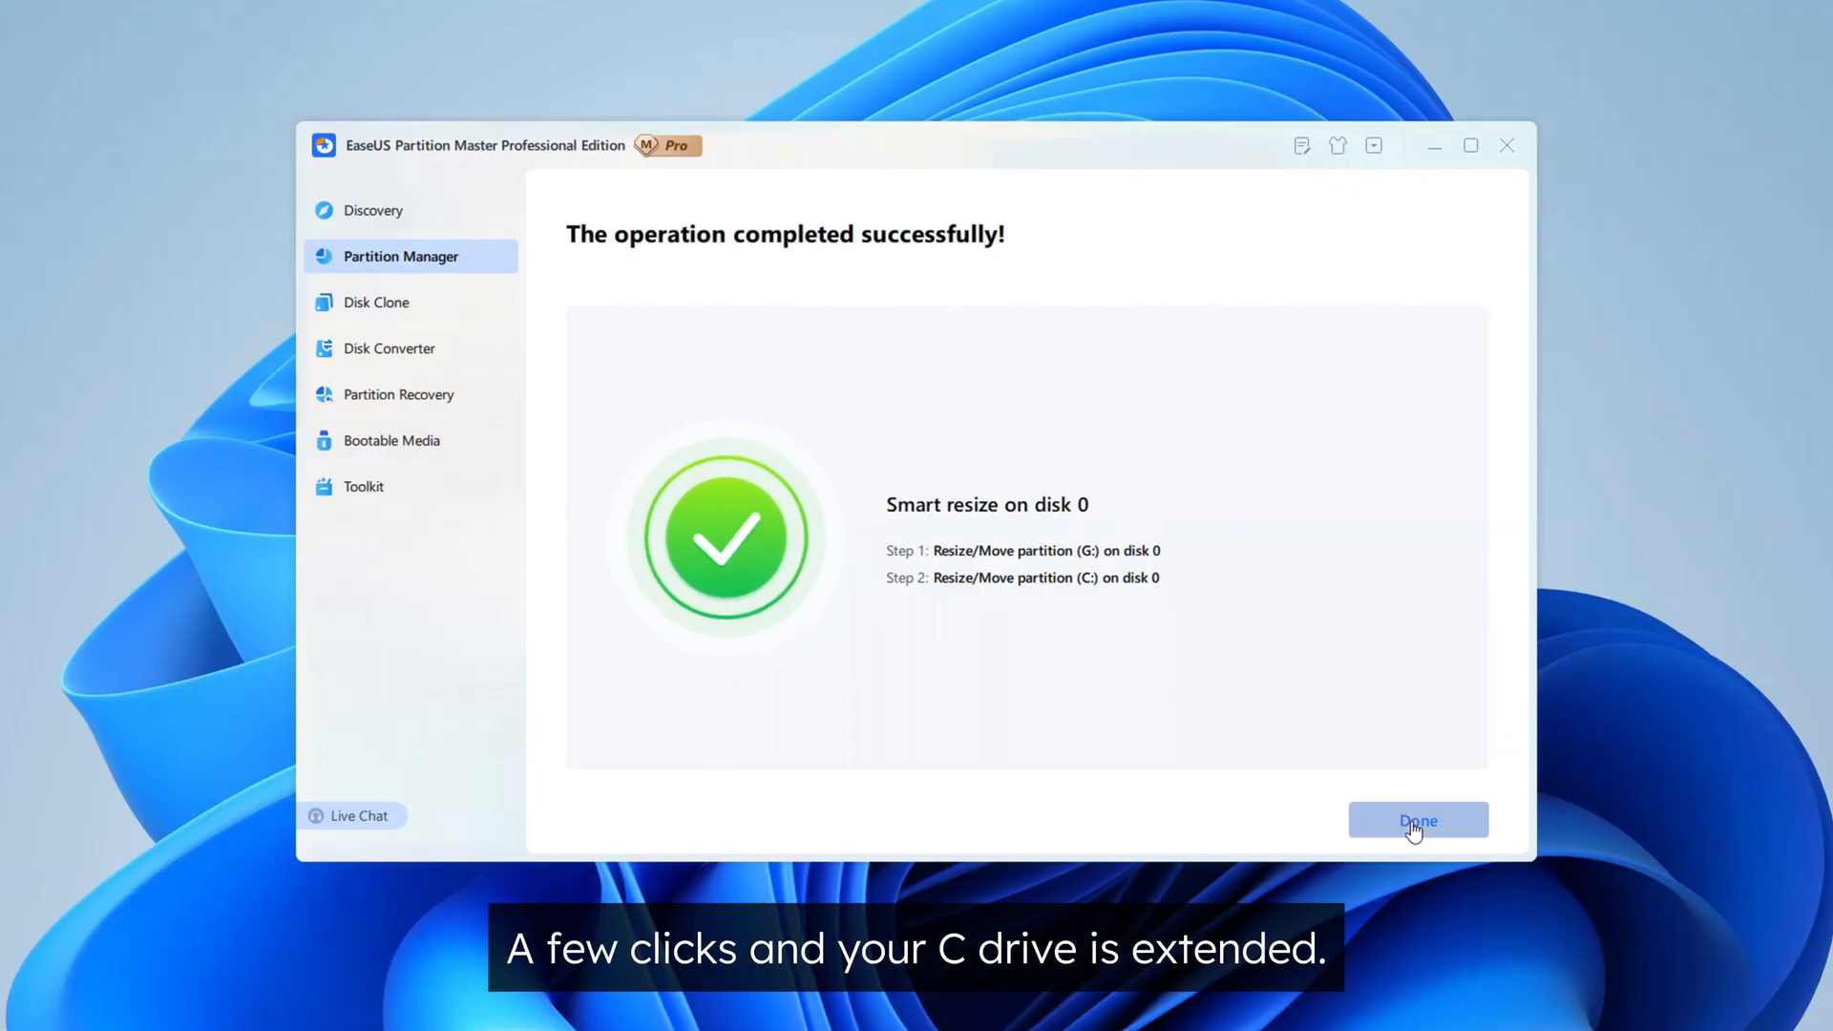
click(1416, 821)
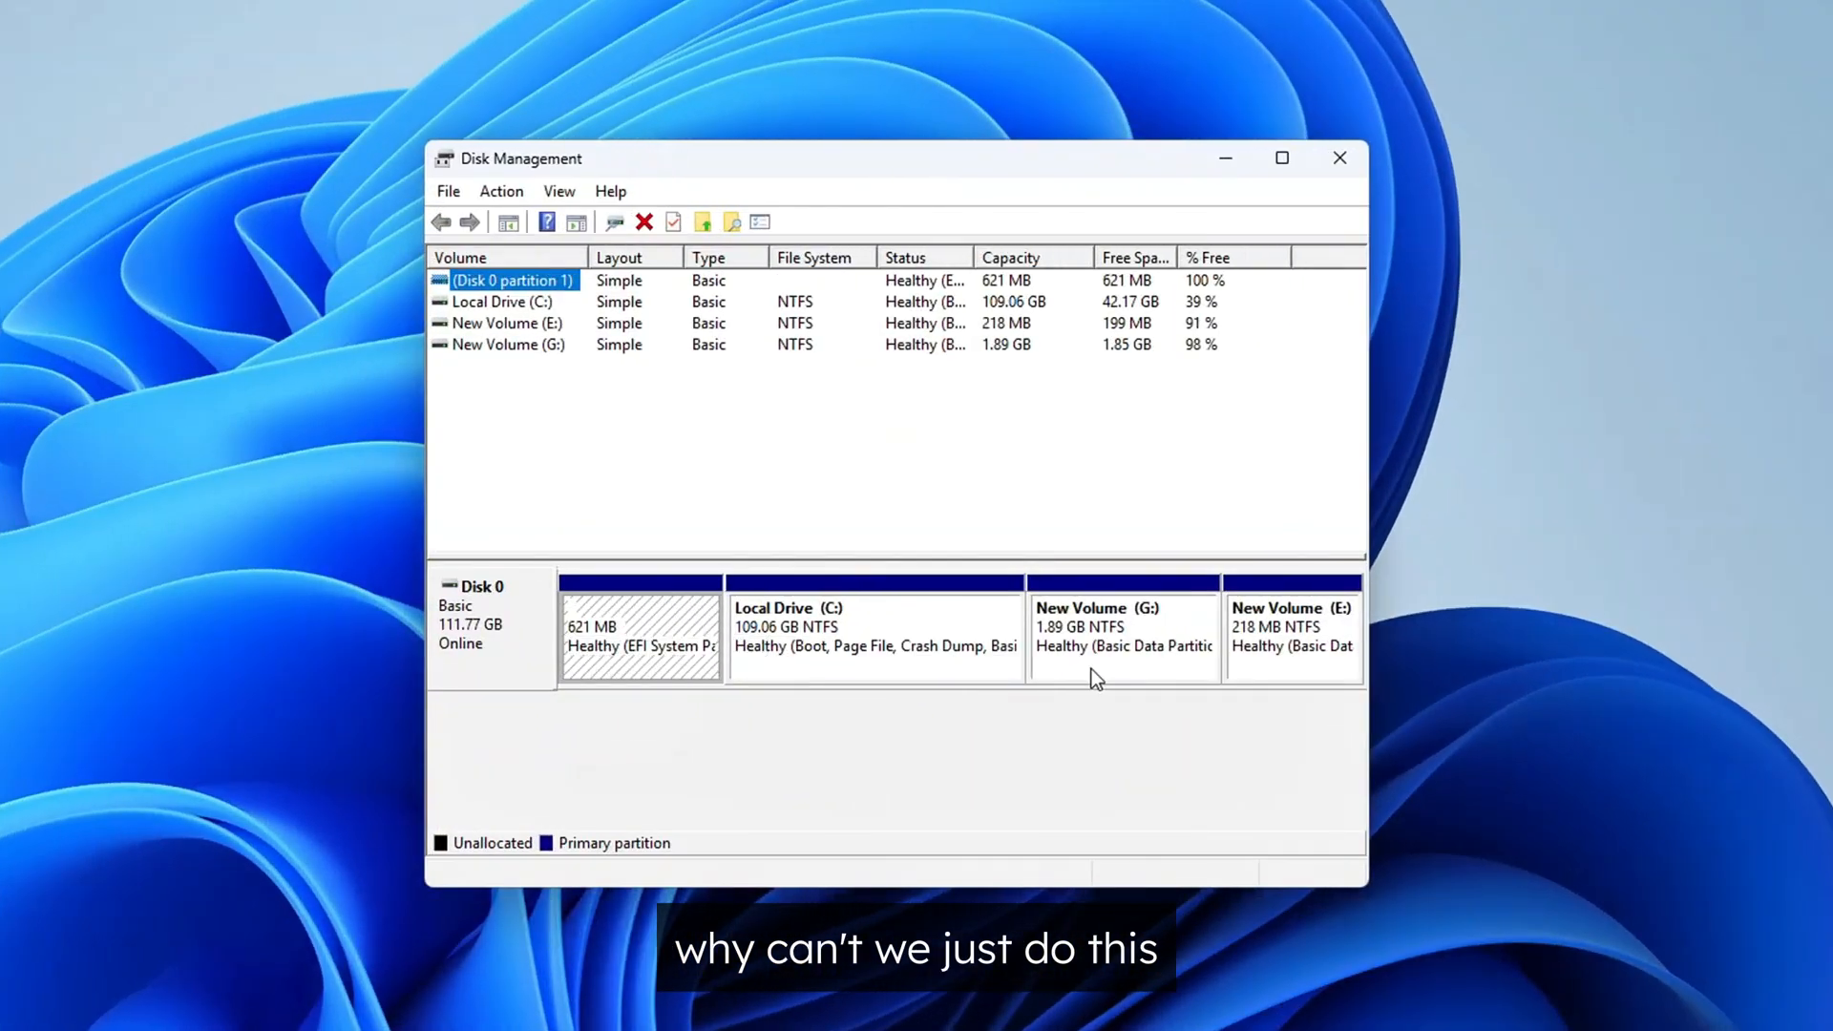
click(874, 635)
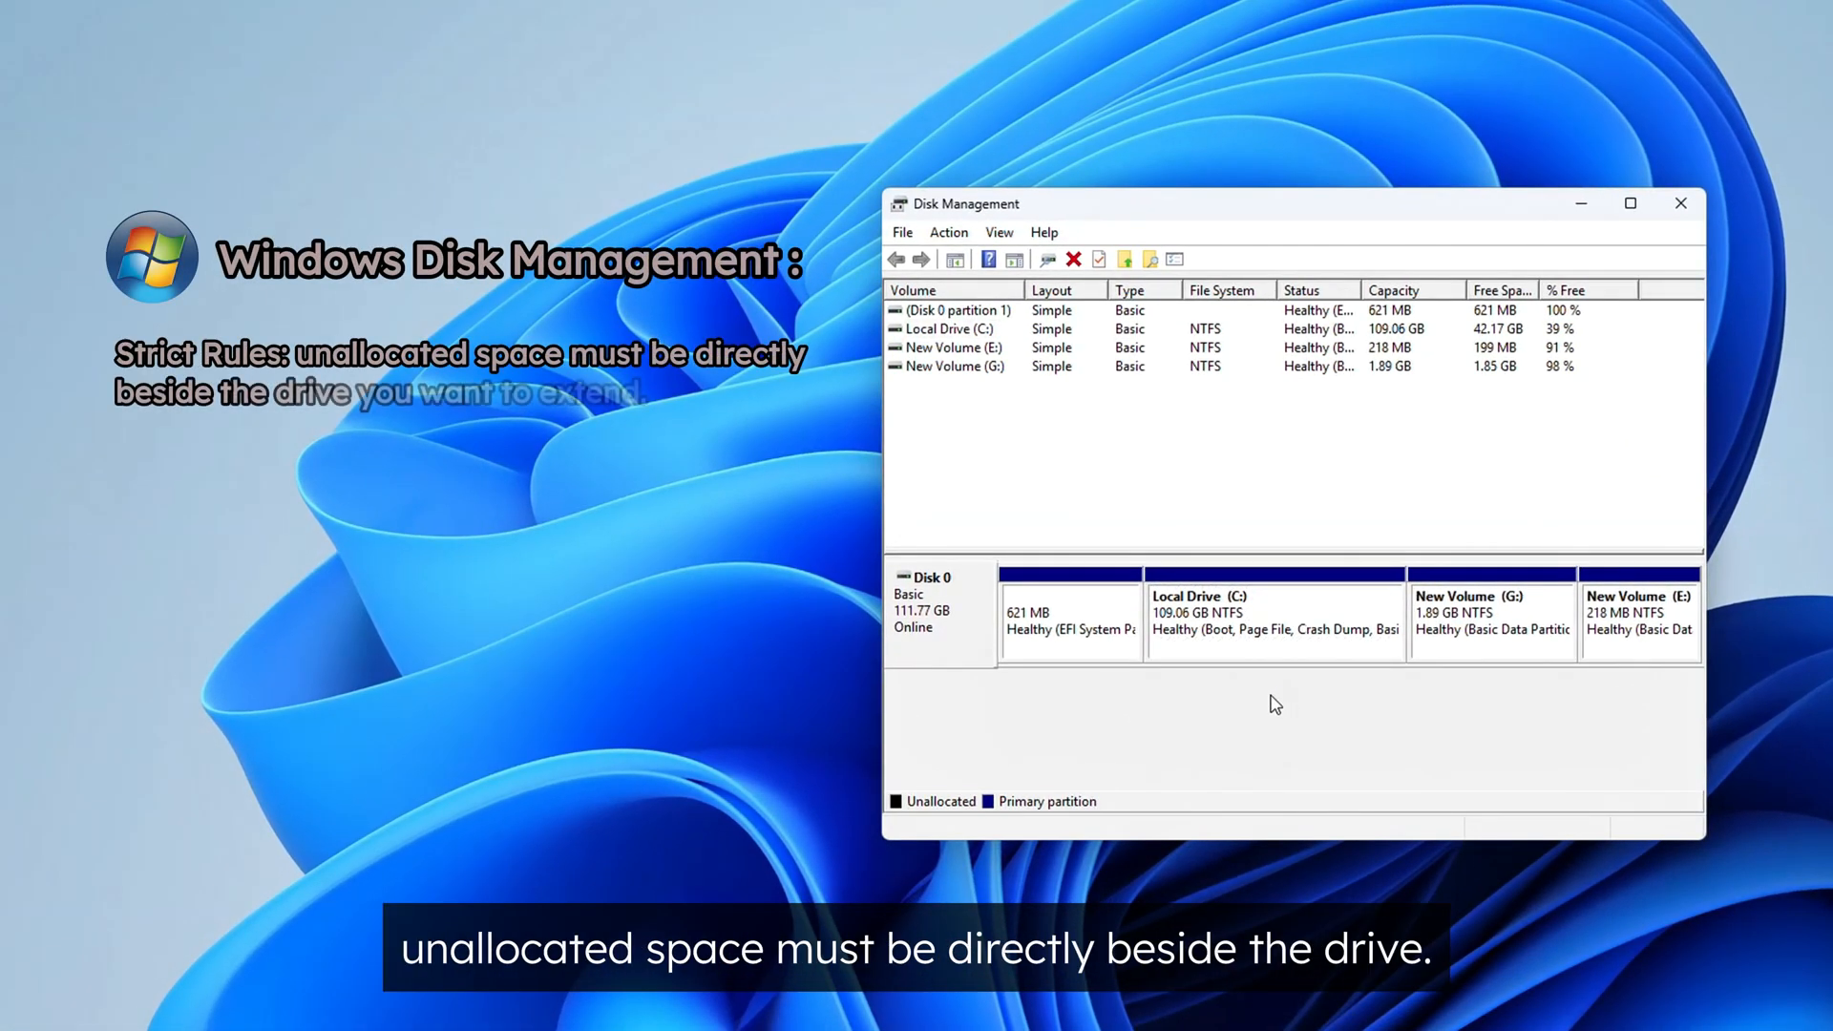
click(1275, 618)
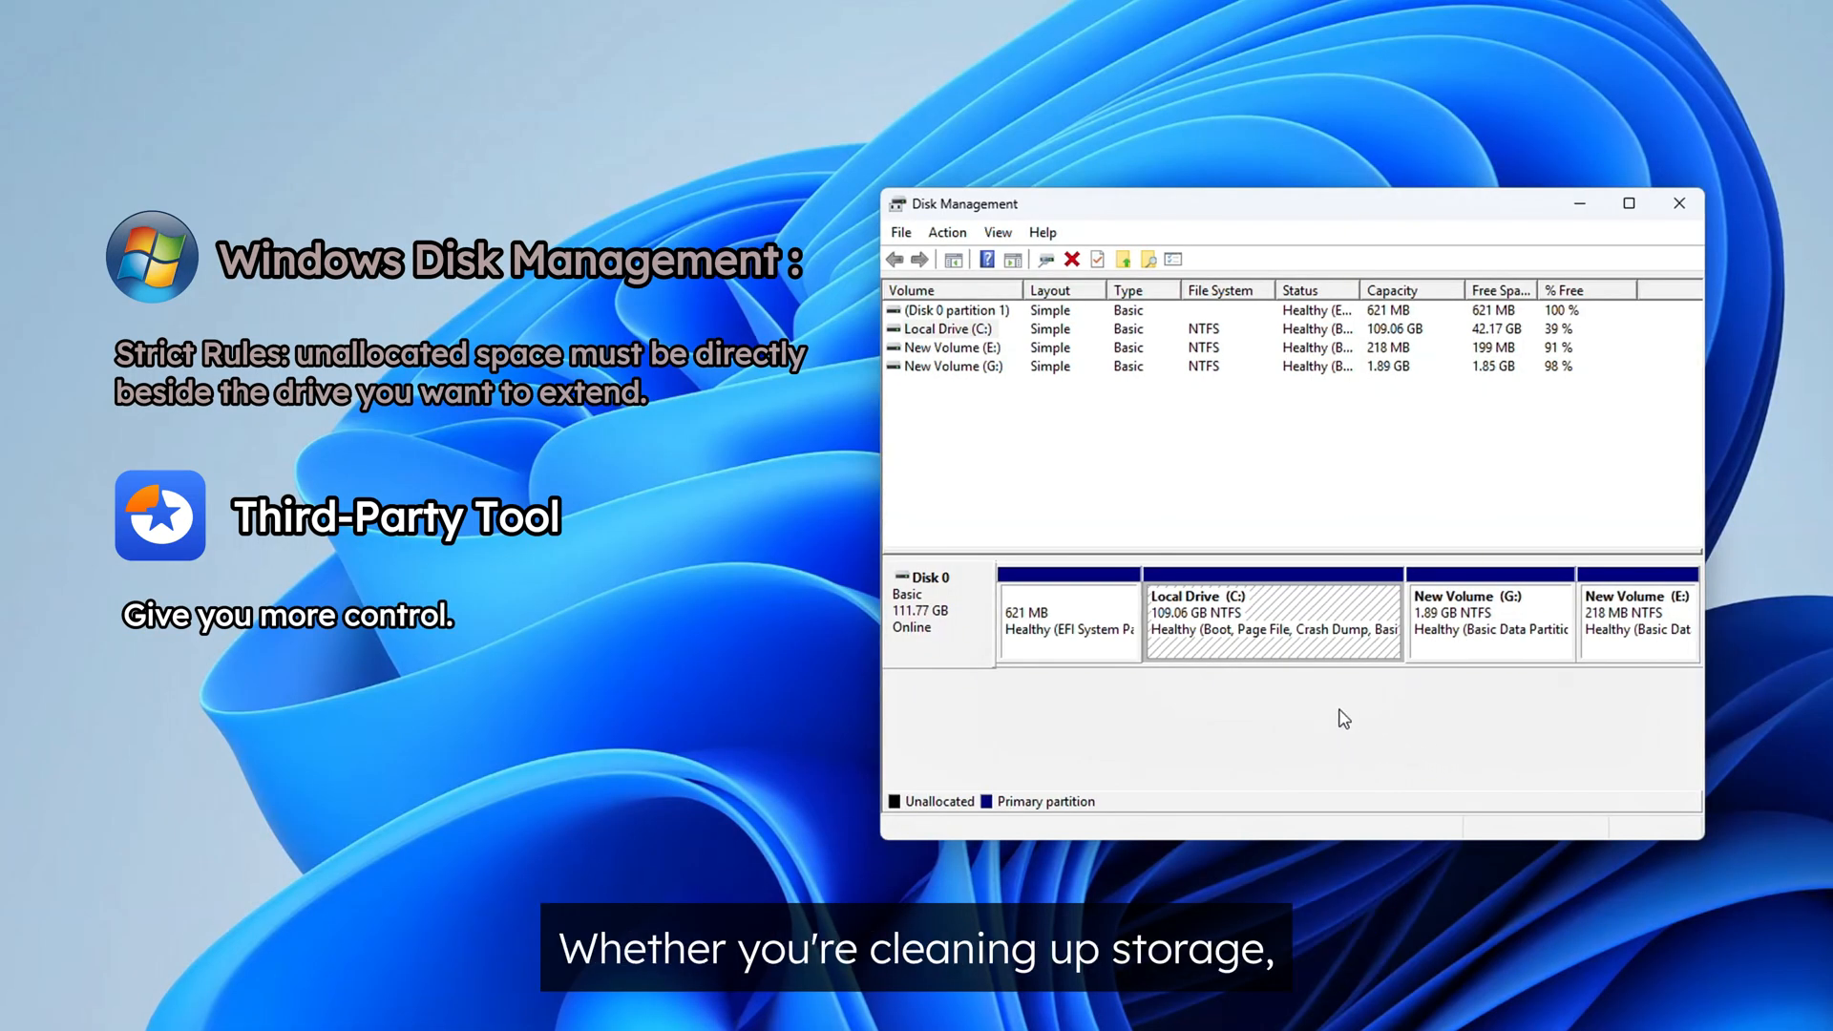
mouse_move(1481, 630)
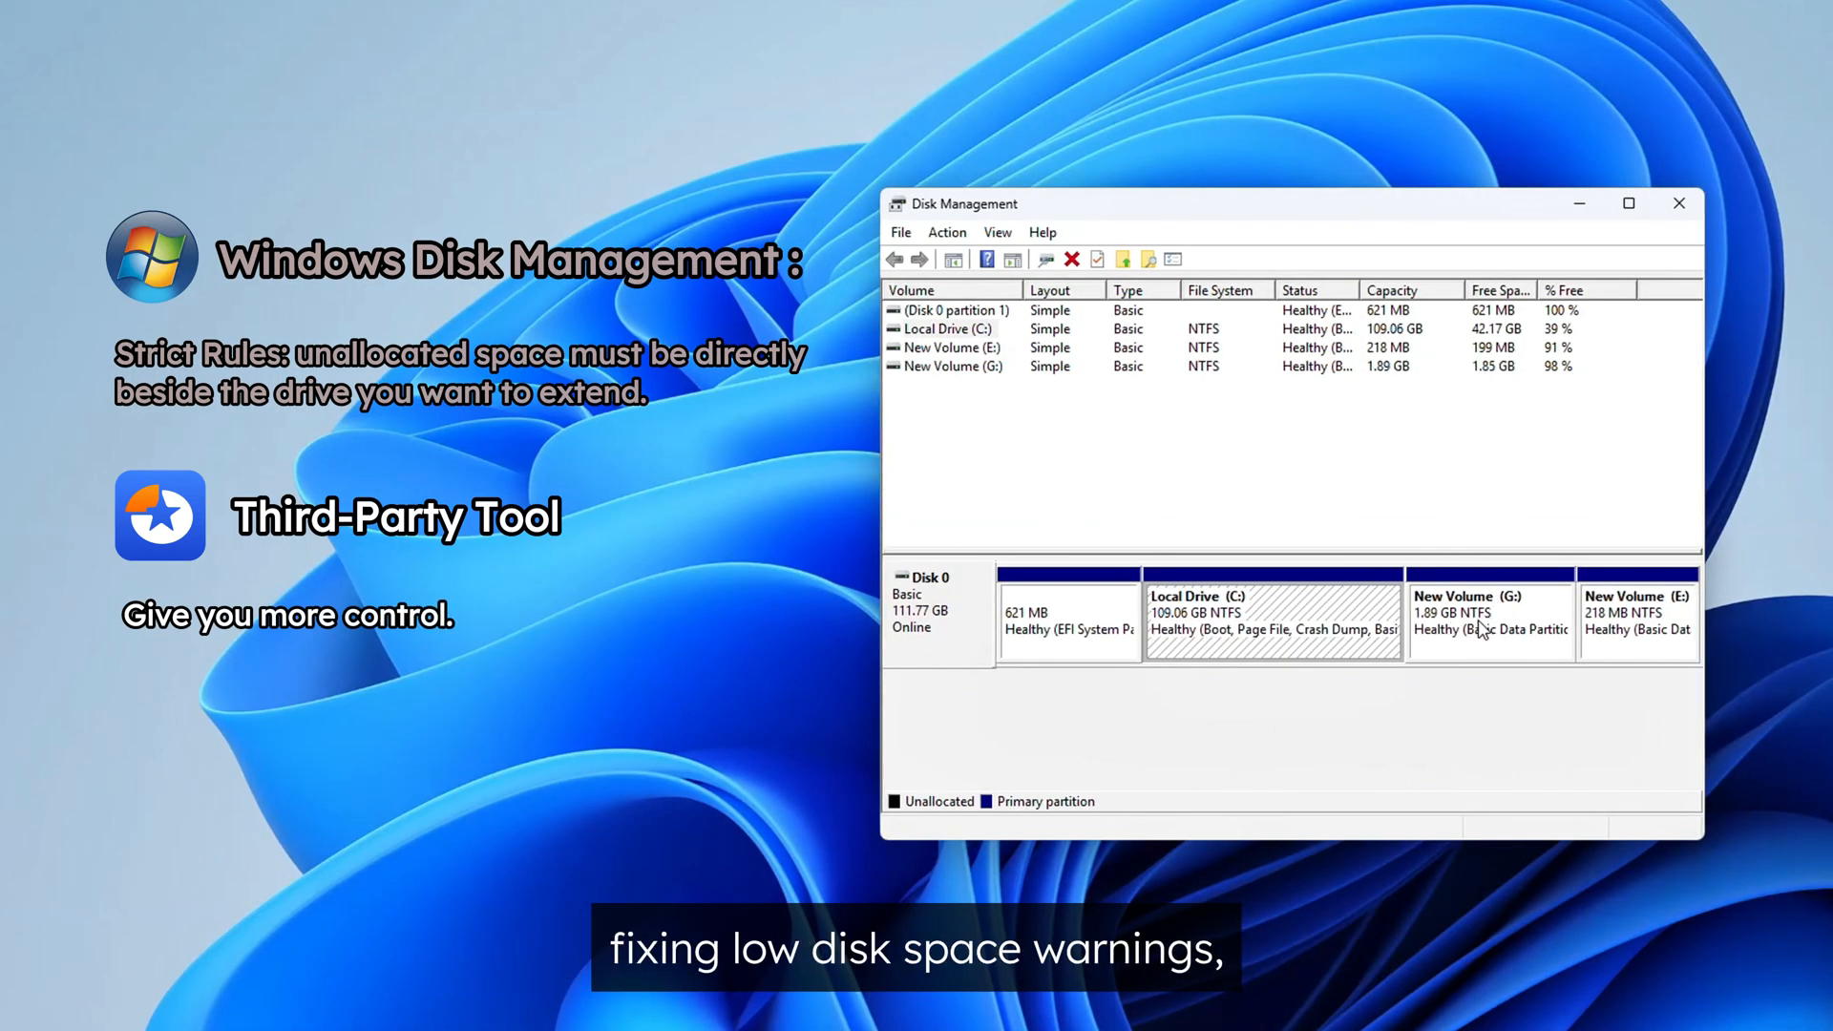